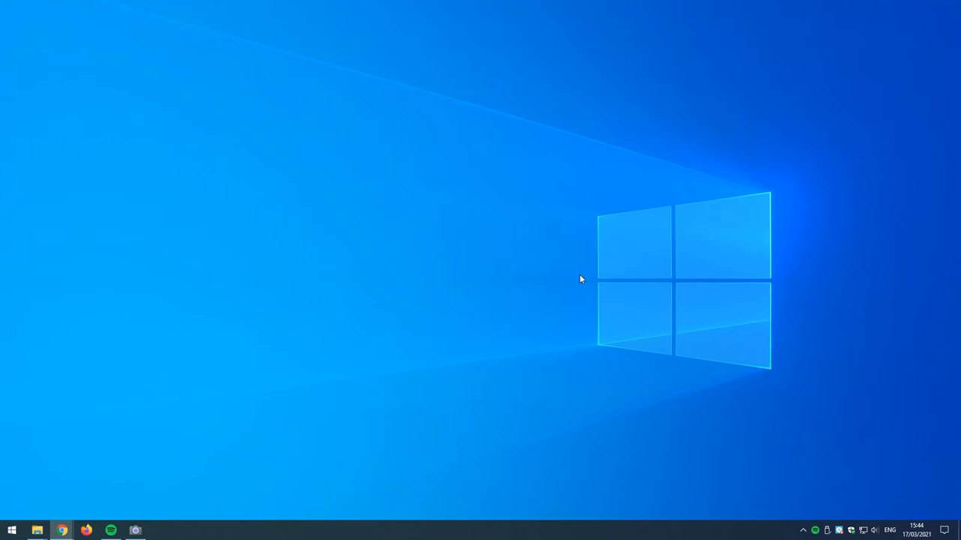
# Launch TechSoft Design V3 from the Windows Start menu search.
pyautogui.click(11, 527)
pyautogui.write('tech')
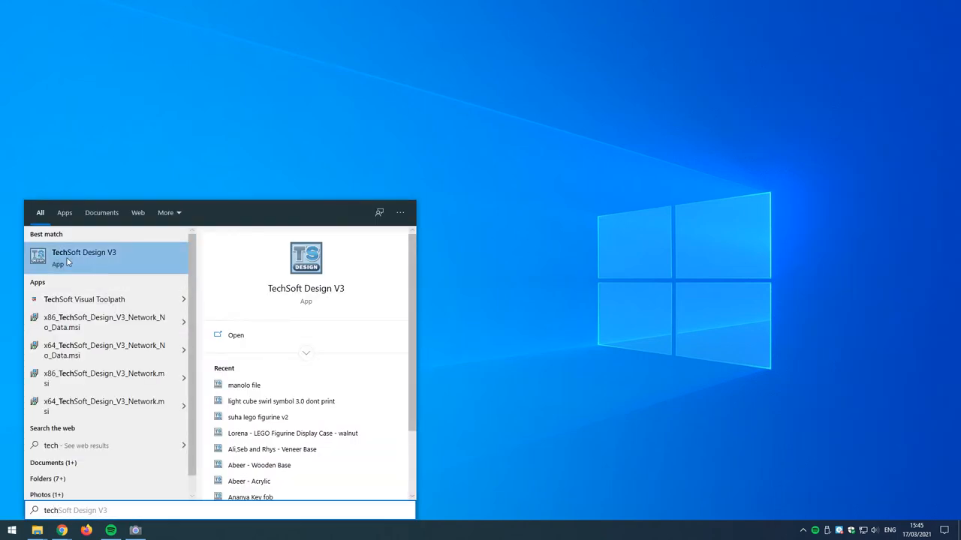
pyautogui.click(84, 257)
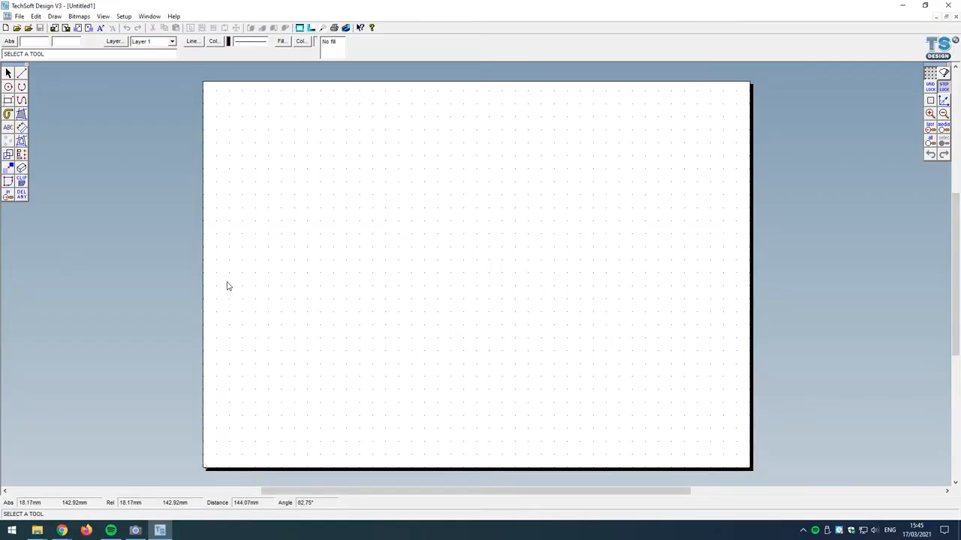
pyautogui.moveTo(310, 290)
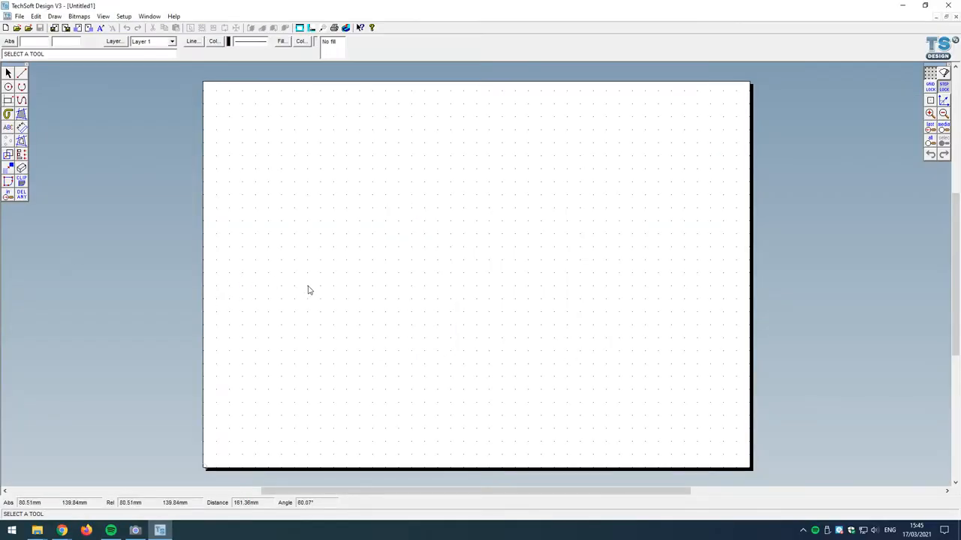
pyautogui.moveTo(380, 264)
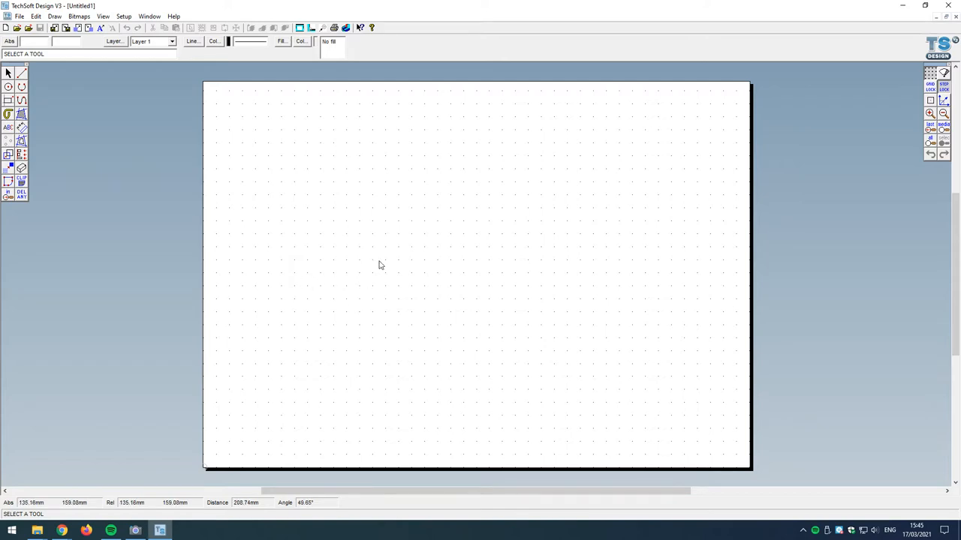
pyautogui.moveTo(625, 181)
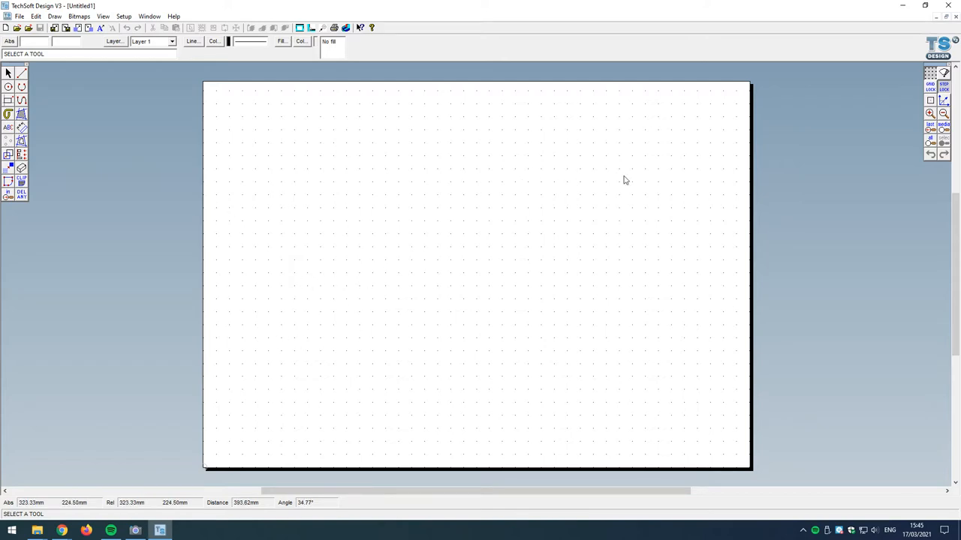
pyautogui.moveTo(290, 230)
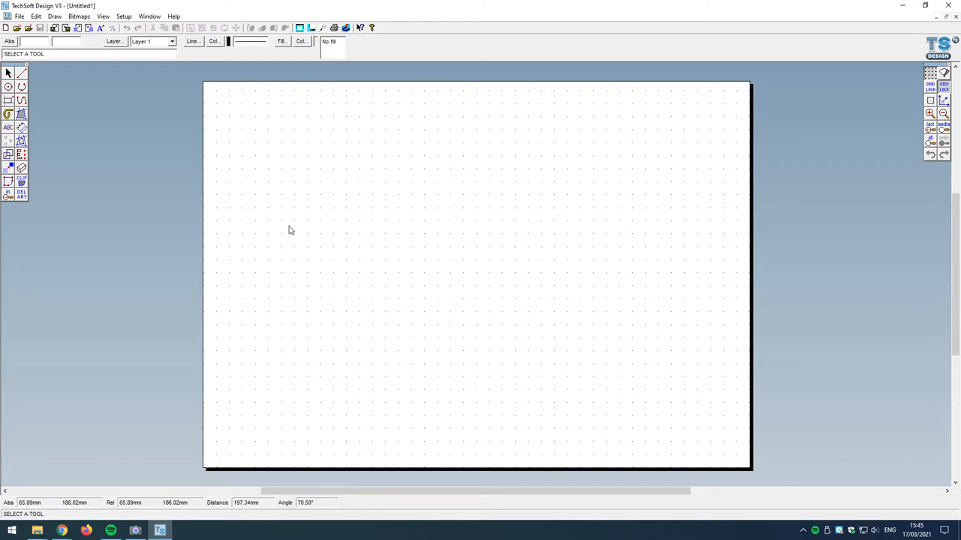
pyautogui.moveTo(284, 164)
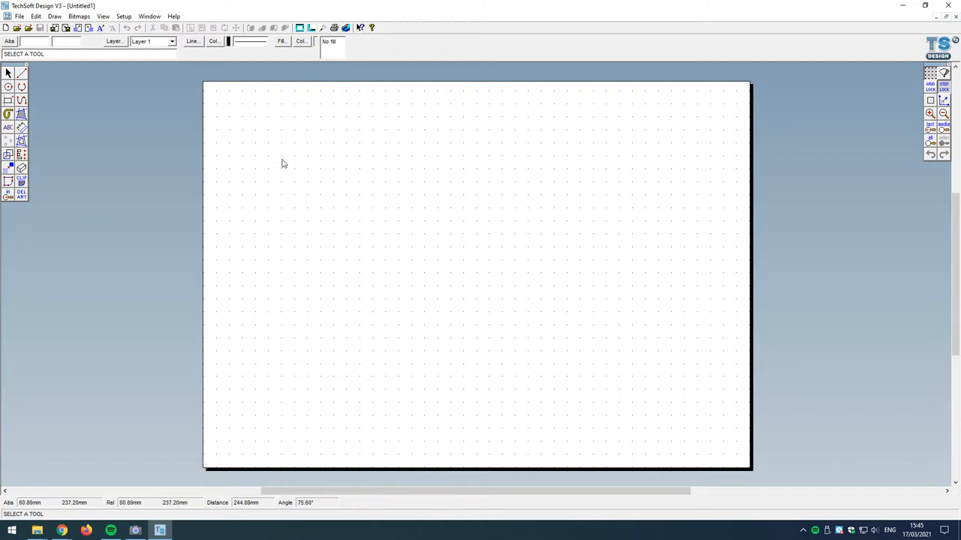
pyautogui.moveTo(454, 228)
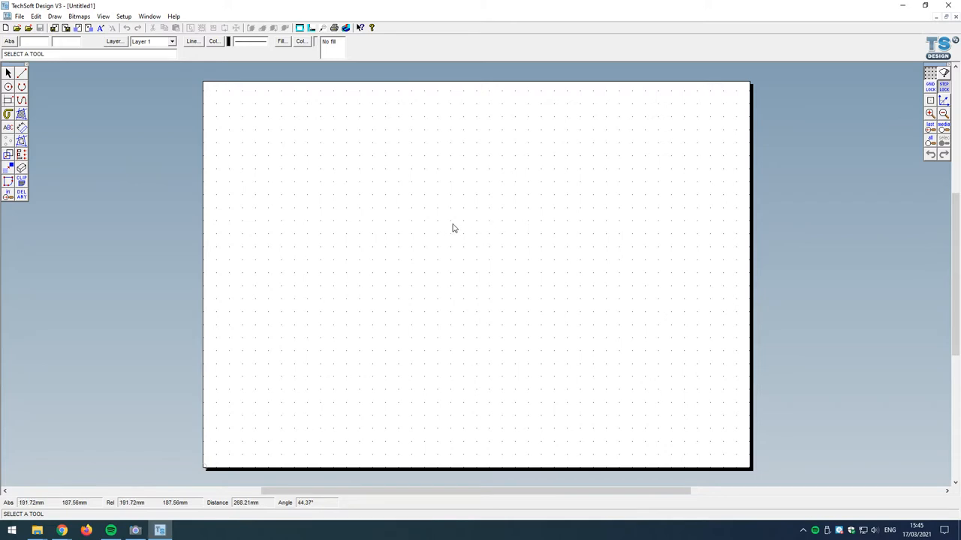
pyautogui.moveTo(467, 256)
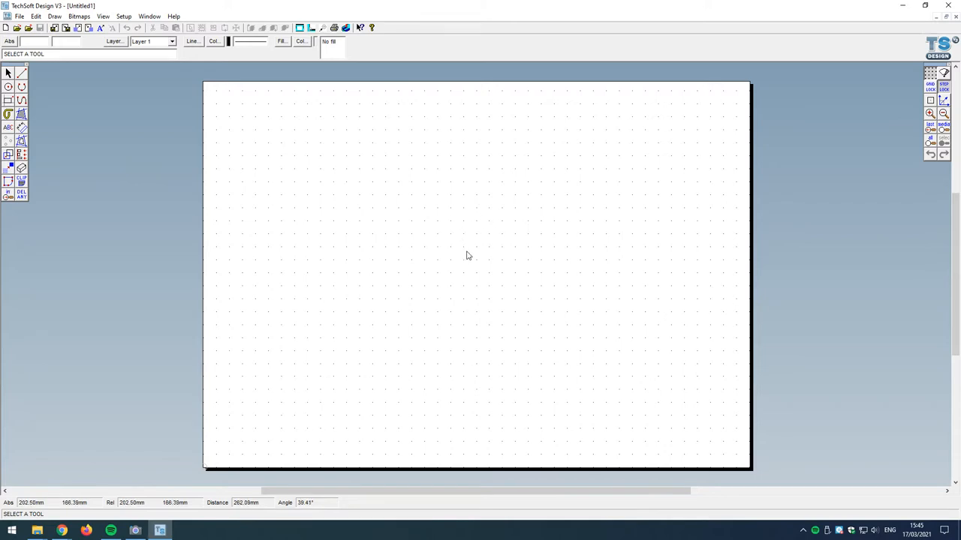
pyautogui.moveTo(550, 273)
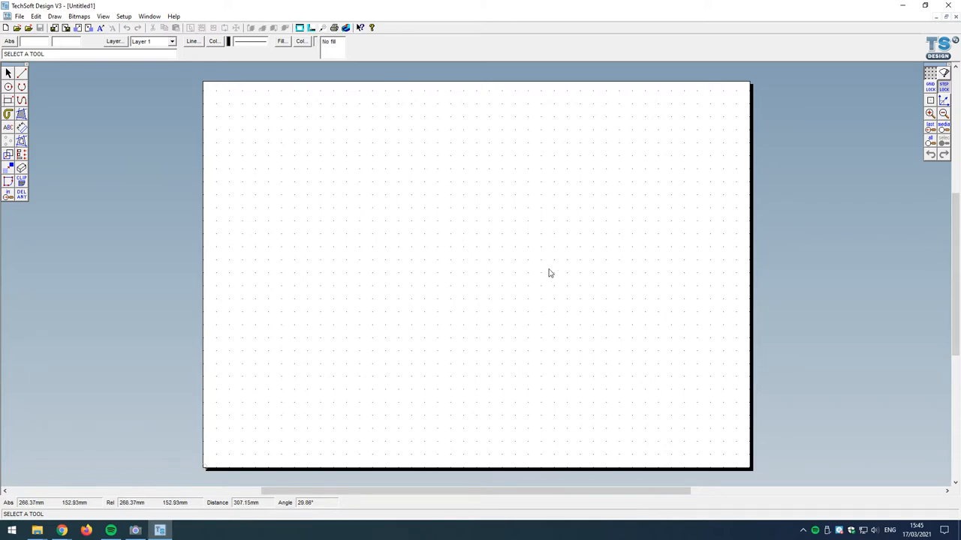
pyautogui.moveTo(483, 228)
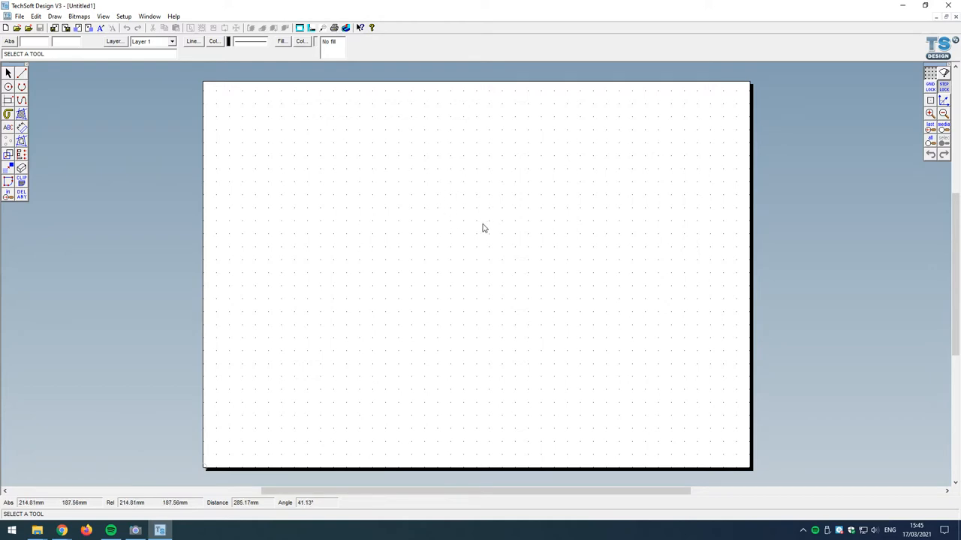
pyautogui.moveTo(627, 197)
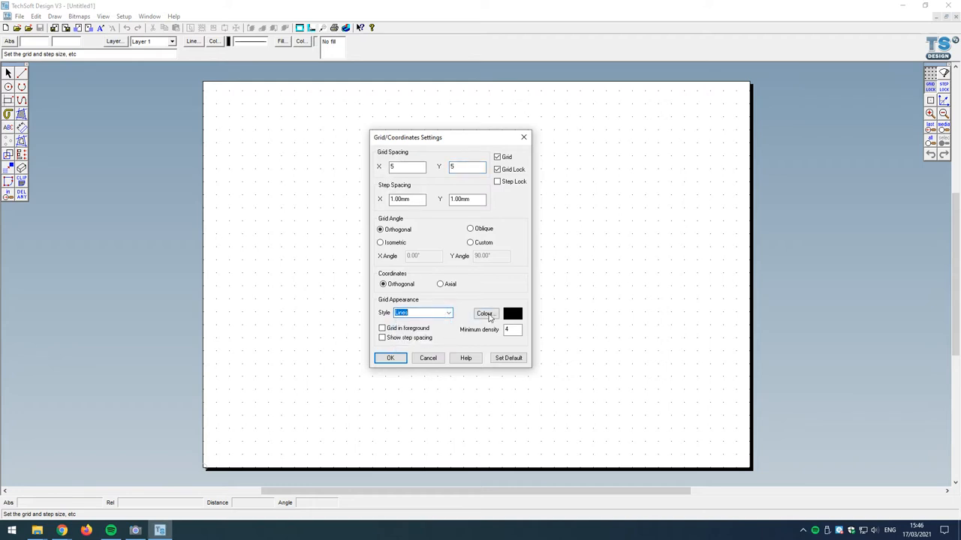
# Set the grid colour to light cyan, apply it, and confirm 5.00 mm spacing.
pyautogui.click(484, 313)
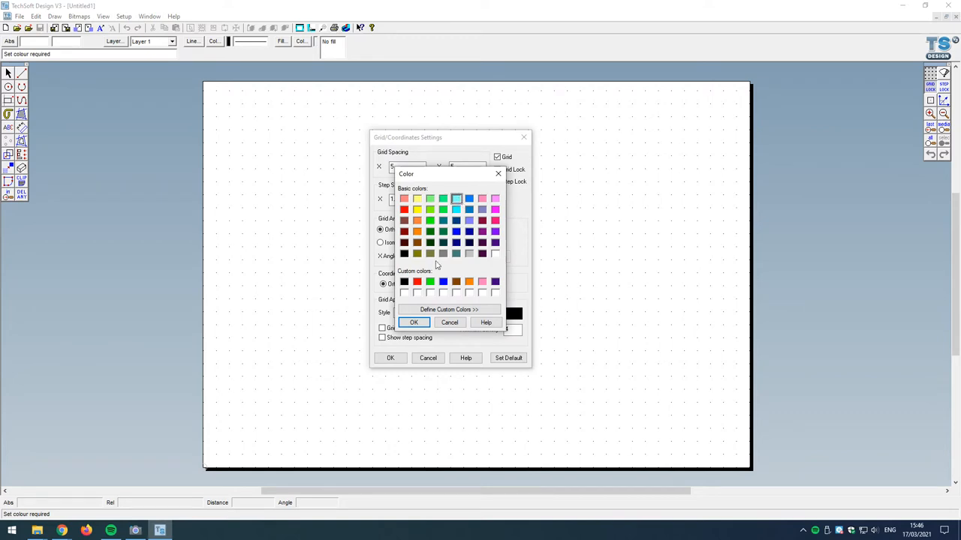
pyautogui.click(413, 322)
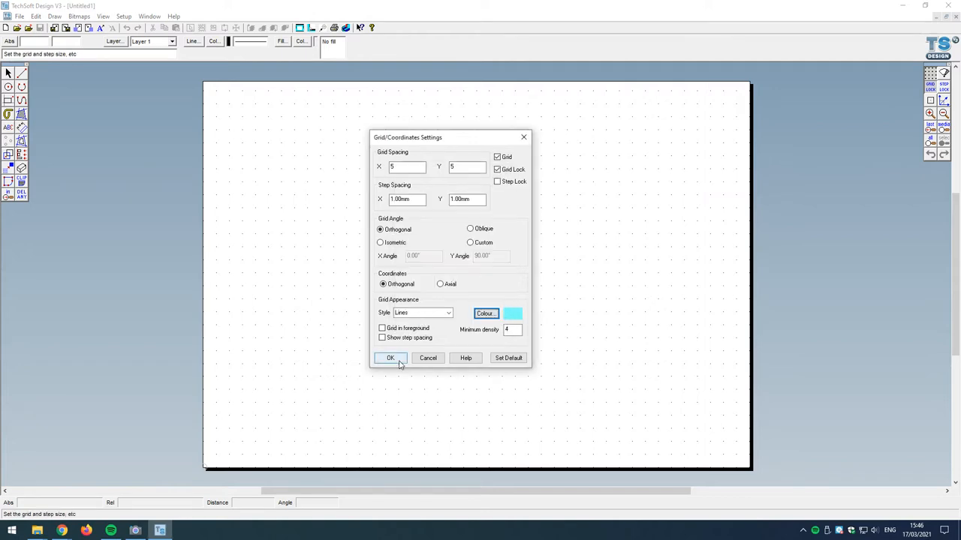
pyautogui.click(390, 358)
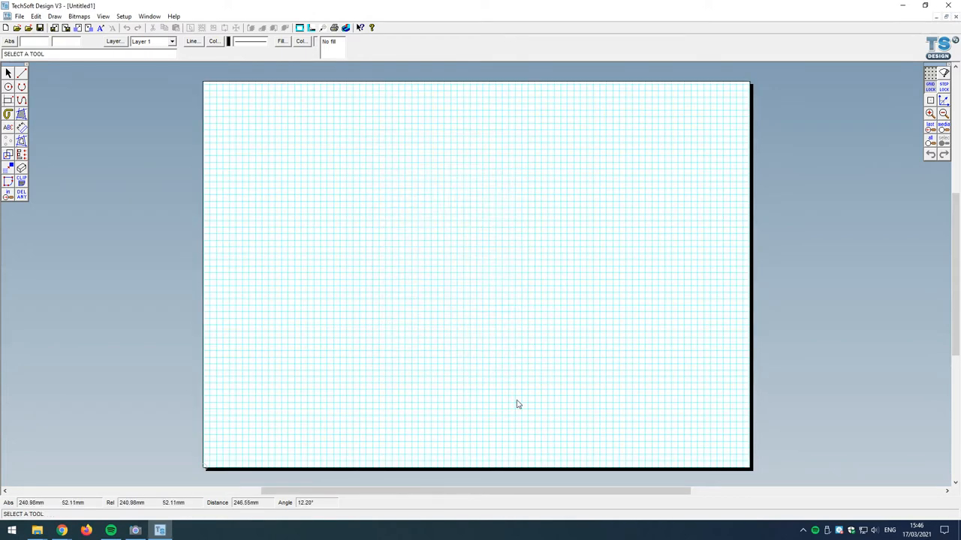
pyautogui.moveTo(397, 238)
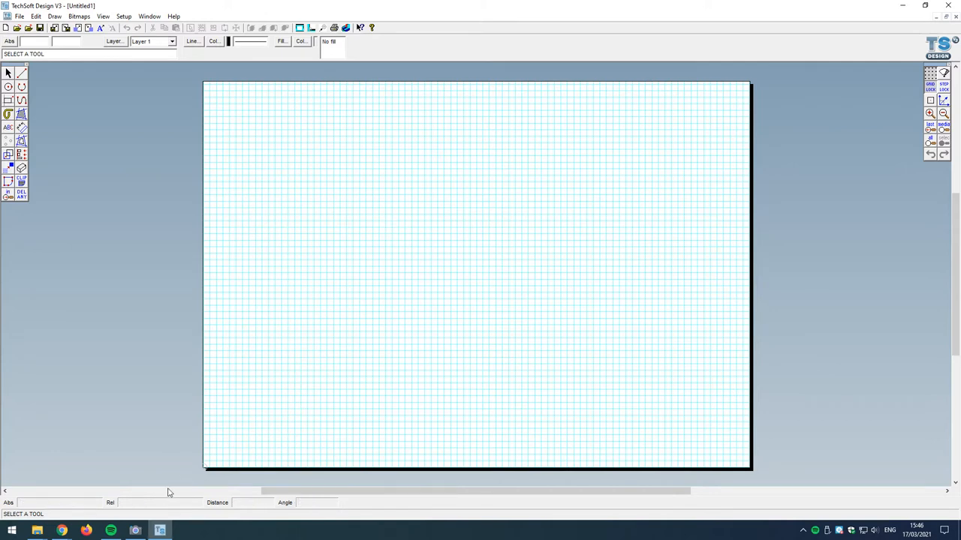
pyautogui.moveTo(473, 185)
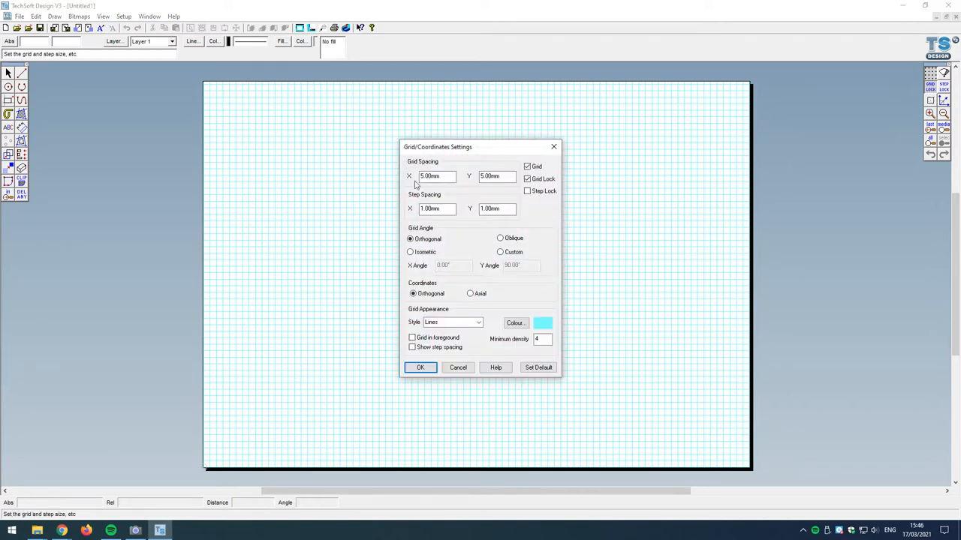
pyautogui.click(420, 367)
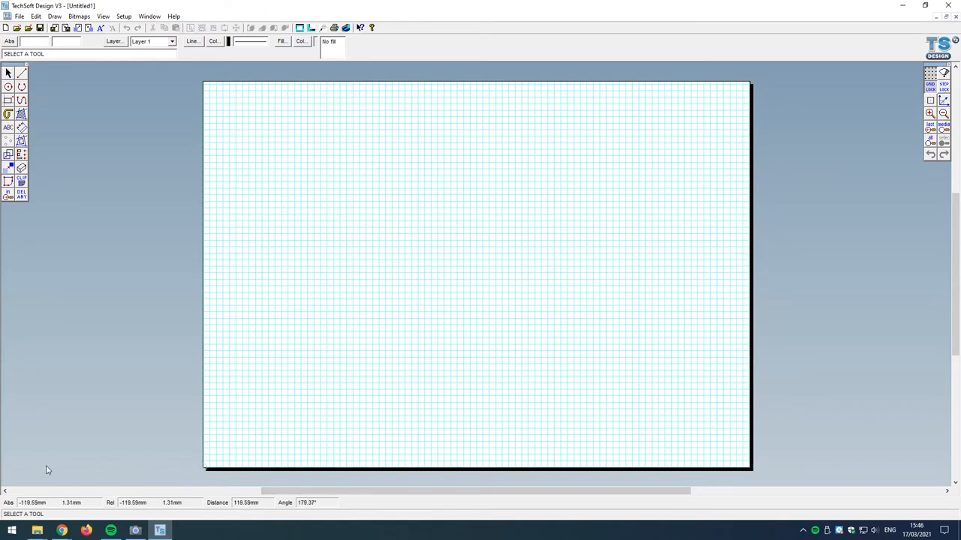
pyautogui.moveTo(388, 364)
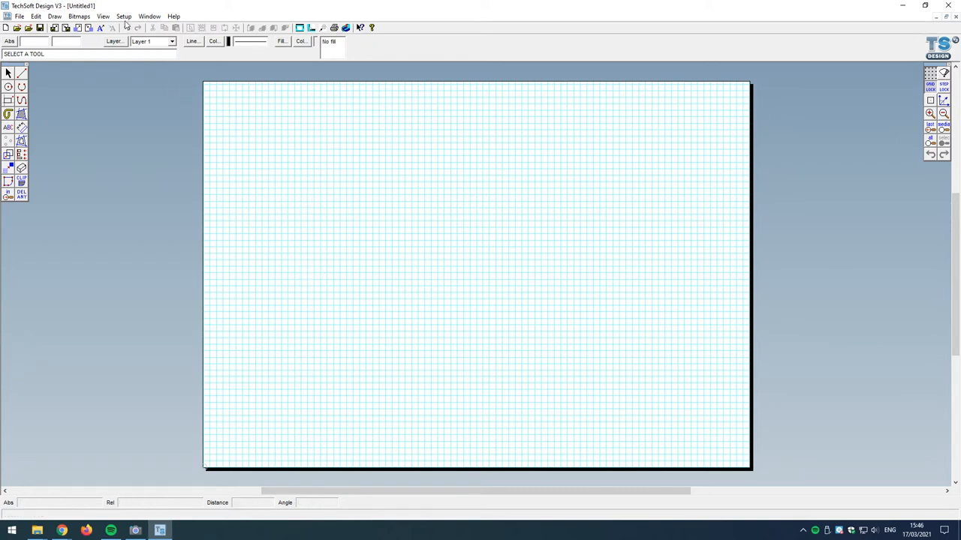
pyautogui.click(131, 15)
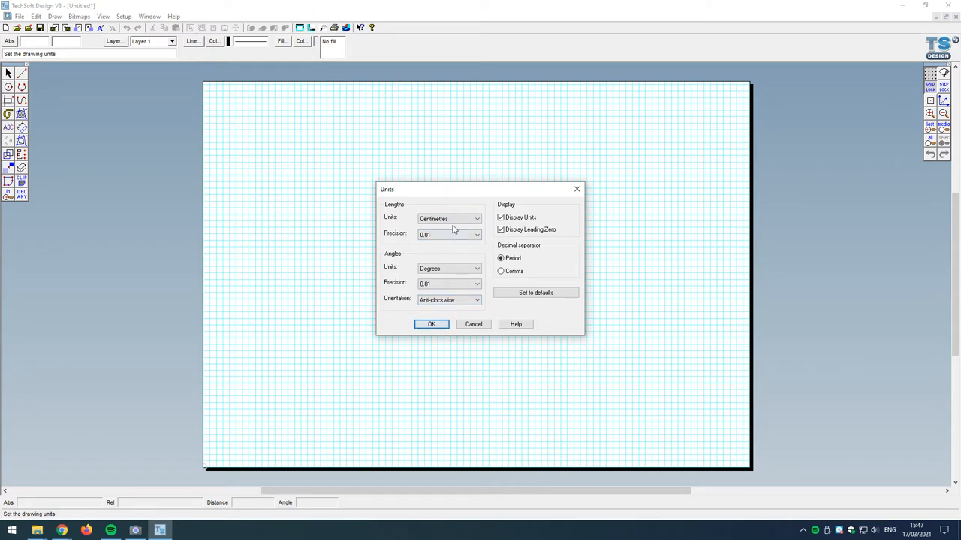
pyautogui.moveTo(473, 328)
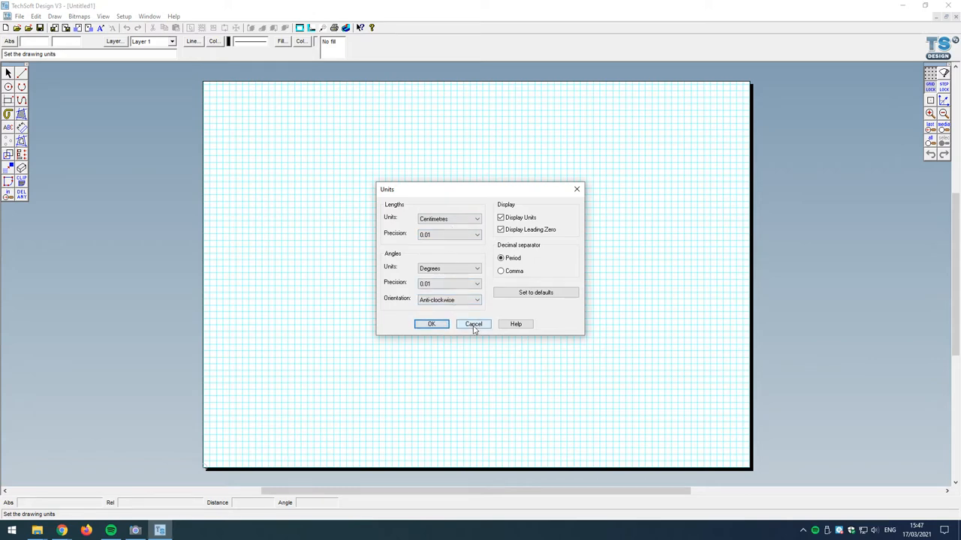
pyautogui.click(472, 323)
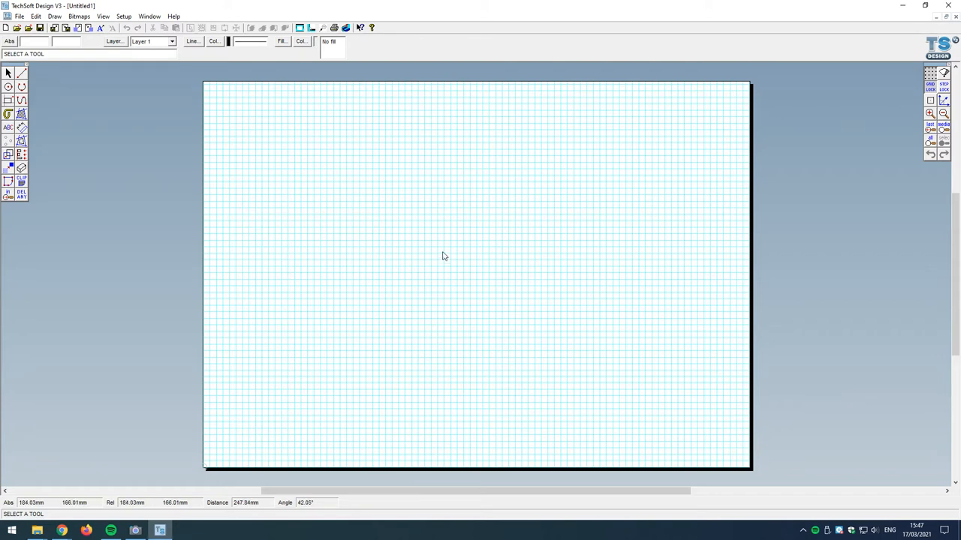
pyautogui.moveTo(422, 286)
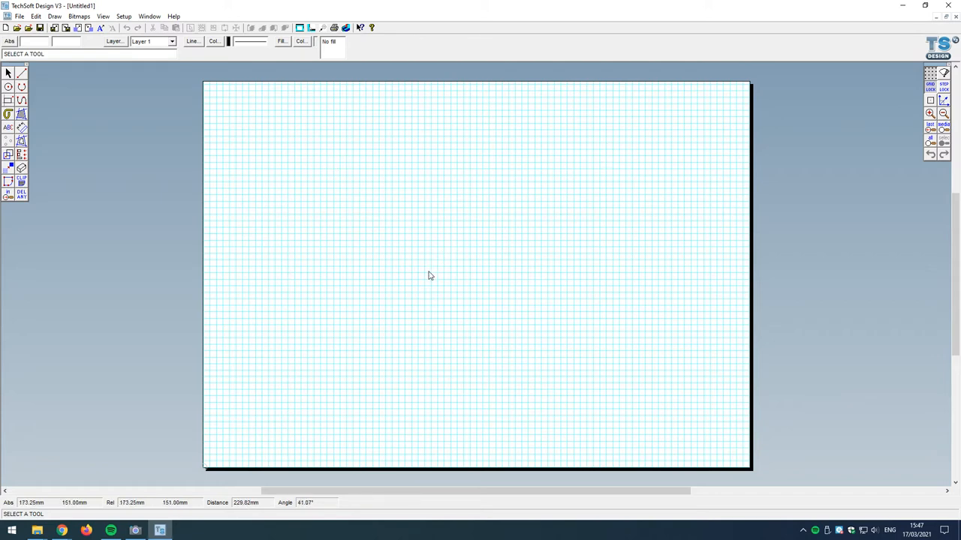
pyautogui.moveTo(424, 268)
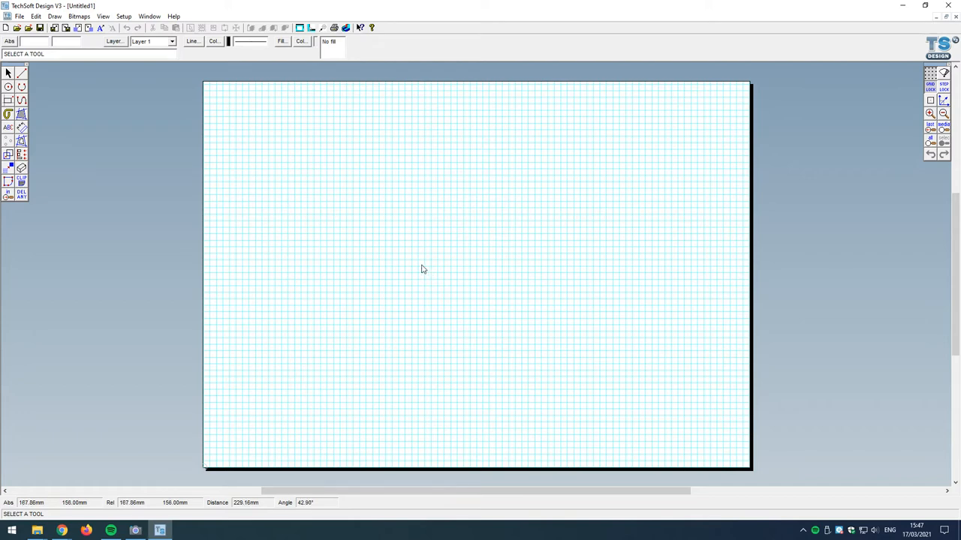
pyautogui.moveTo(137, 415)
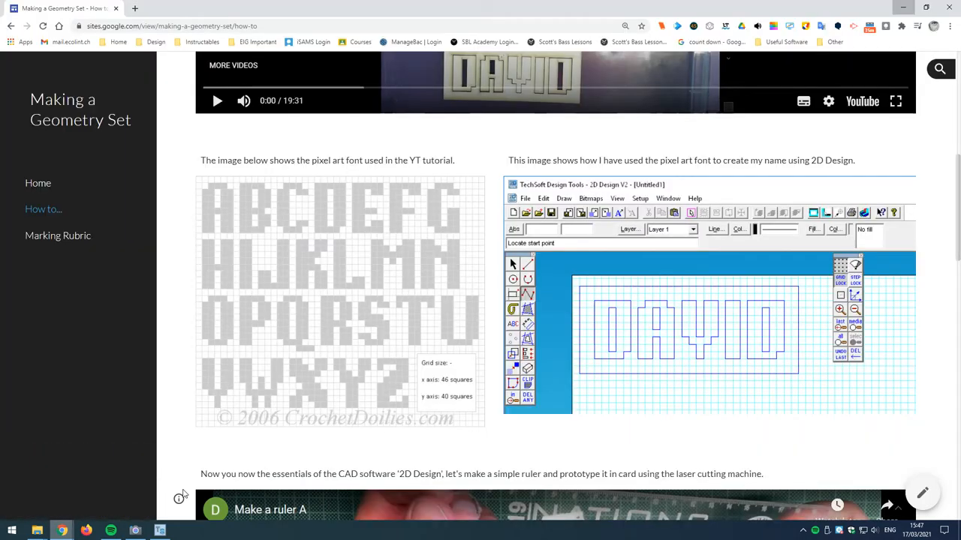
pyautogui.moveTo(573, 274)
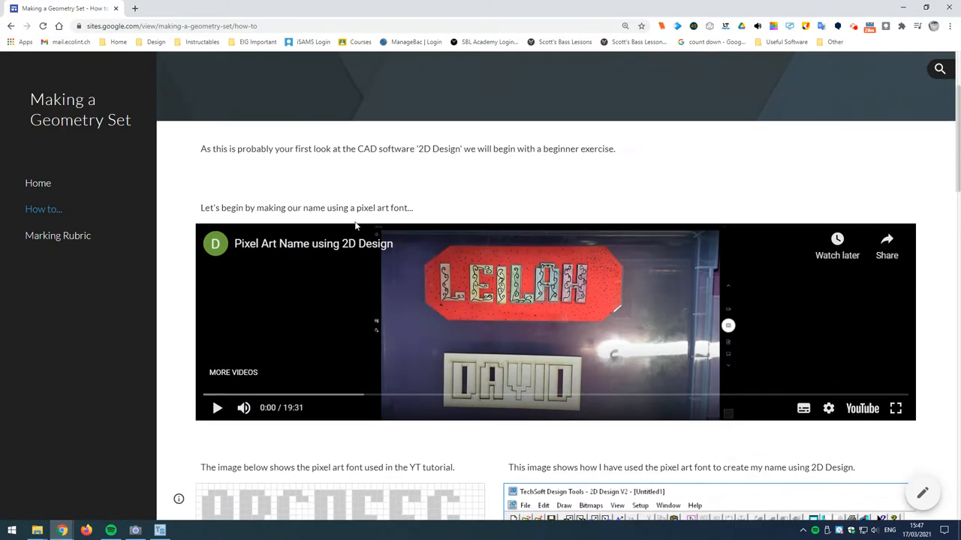
# Scroll the how-to page down to the pixel art font image and copy it.
pyautogui.scroll(-3)
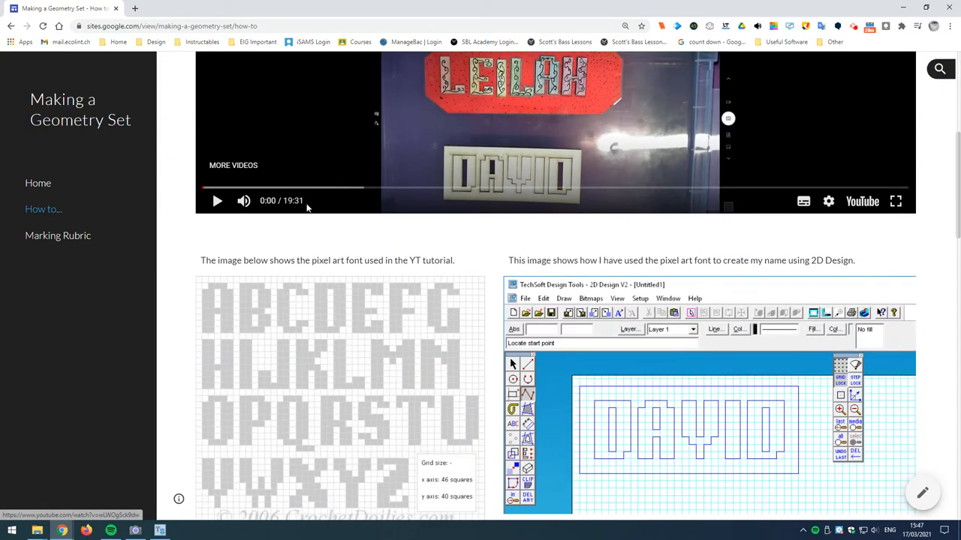
pyautogui.scroll(-3)
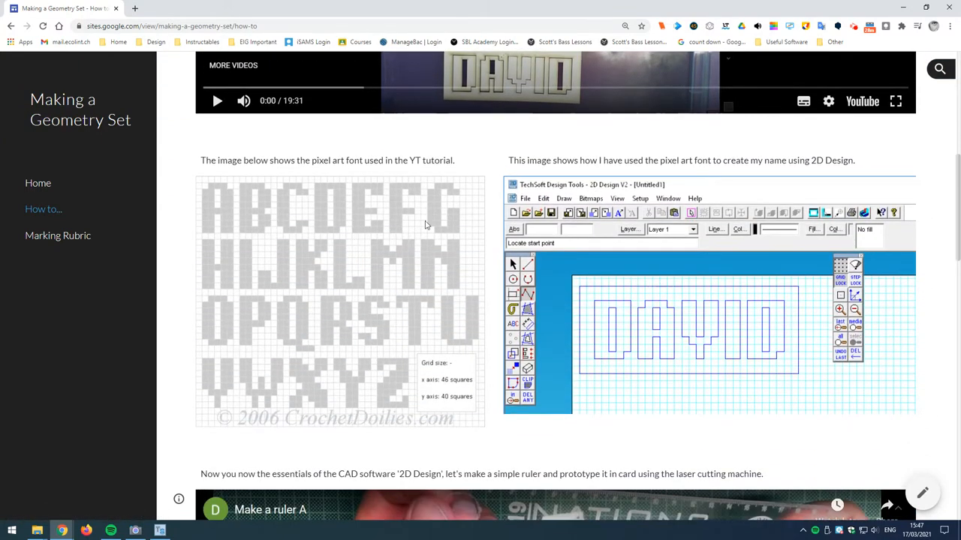
pyautogui.moveTo(352, 292)
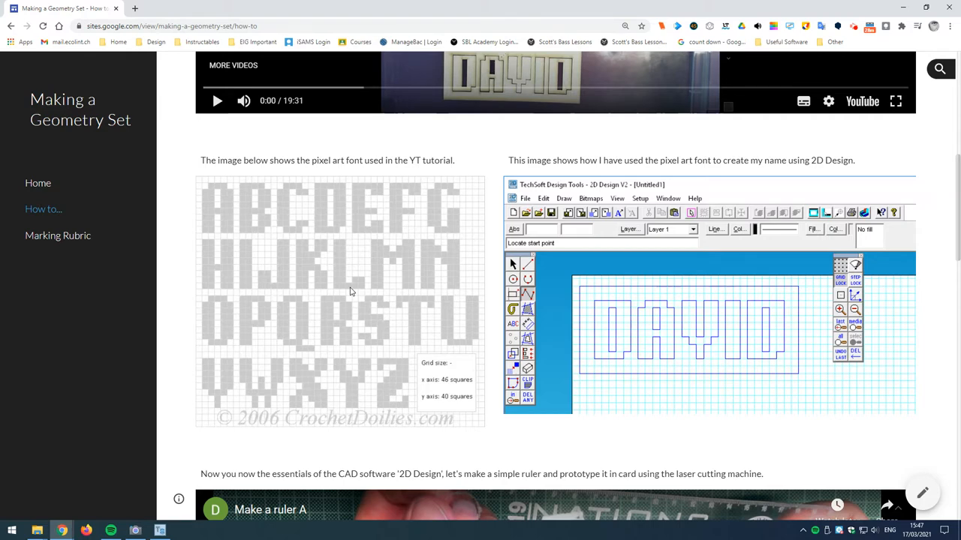
pyautogui.rightClick(350, 291)
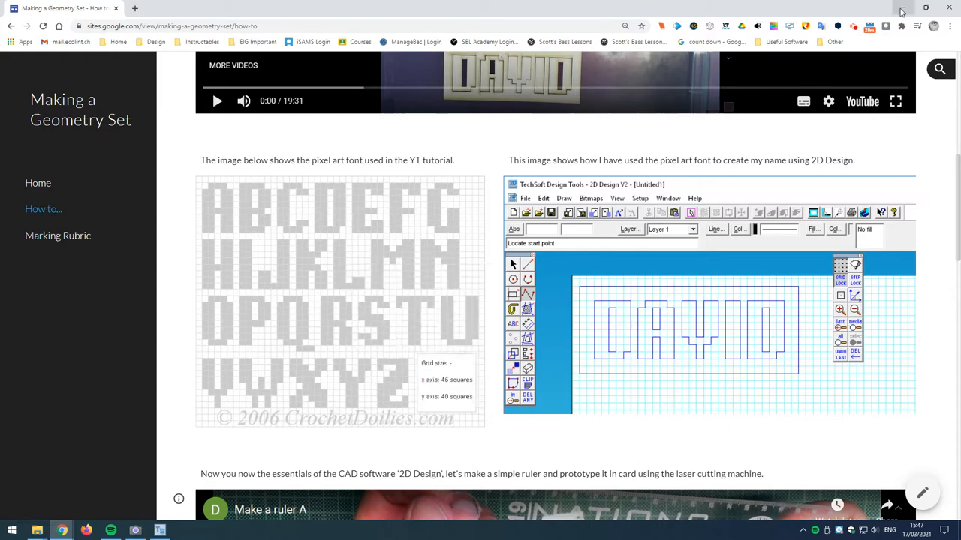
# Return to the drawing, paste the font image, then undo the paste.
pyautogui.click(160, 529)
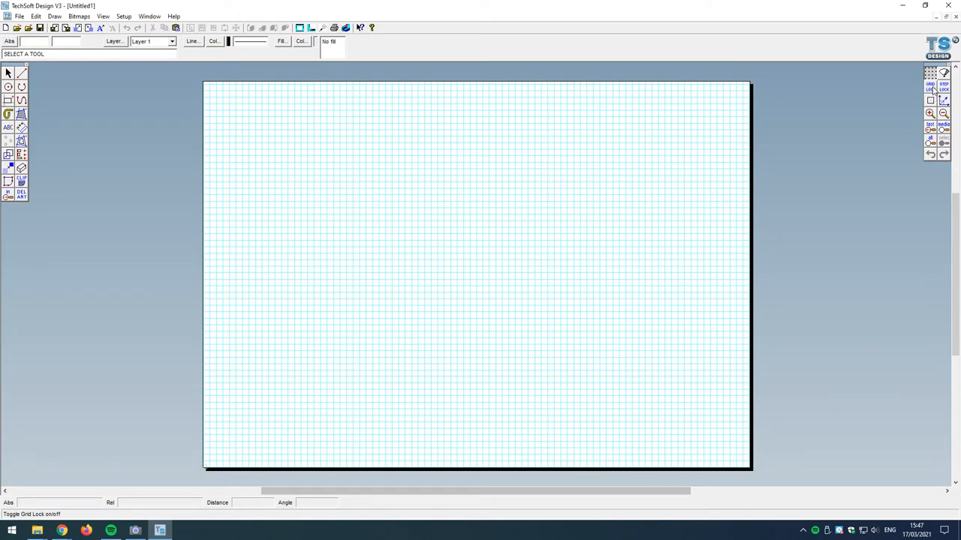
pyautogui.moveTo(466, 275)
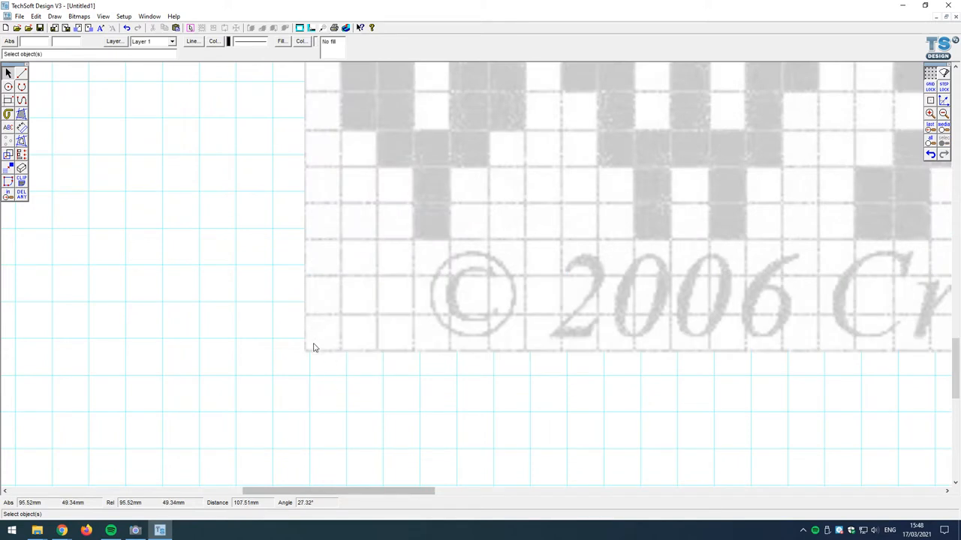
pyautogui.moveTo(257, 366)
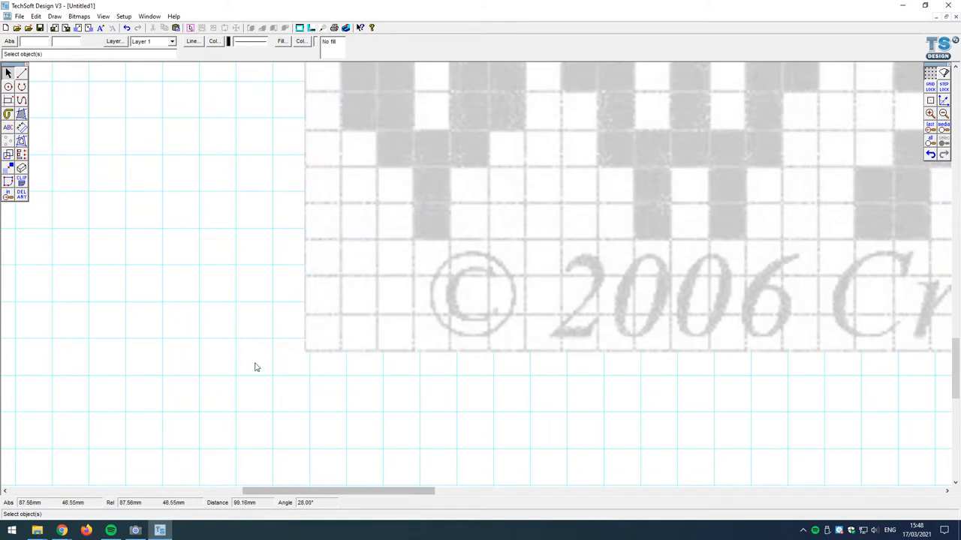
pyautogui.moveTo(288, 389)
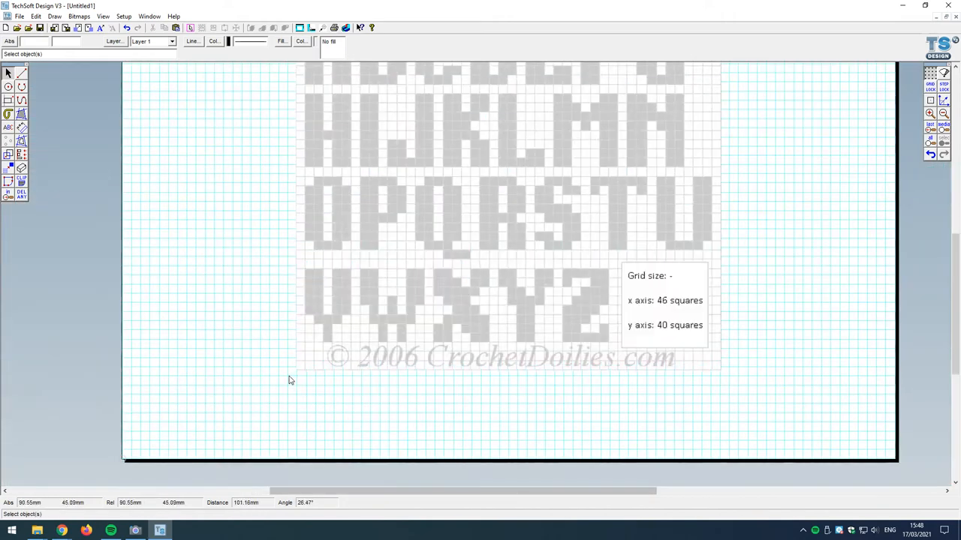
pyautogui.click(572, 234)
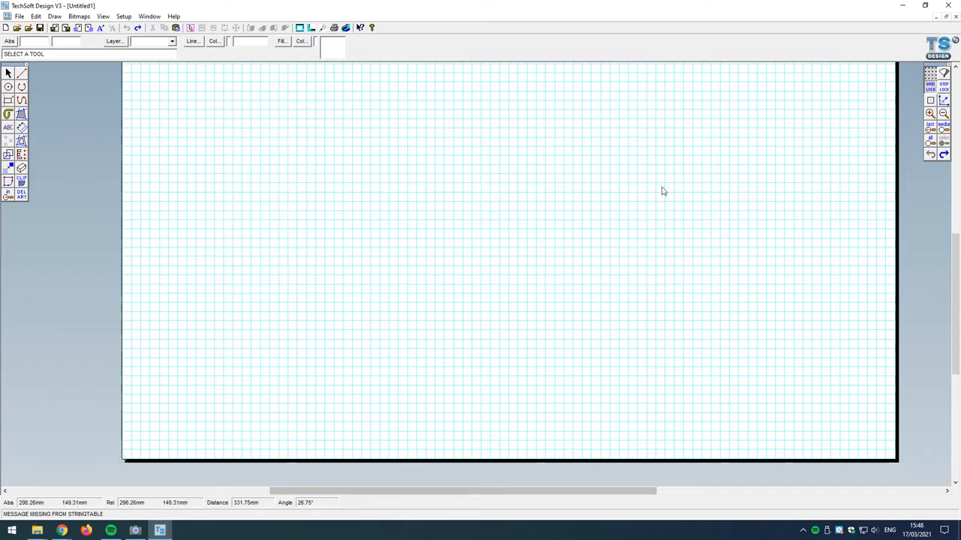
# Dismiss the sheet's right-click menu and paste the font chart with Edit > Paste.
pyautogui.rightClick(433, 201)
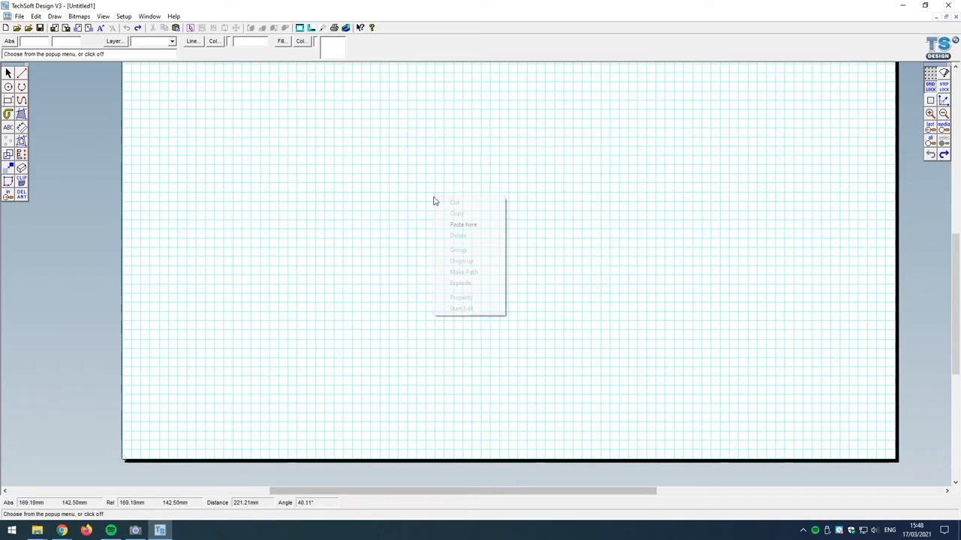
pyautogui.click(463, 224)
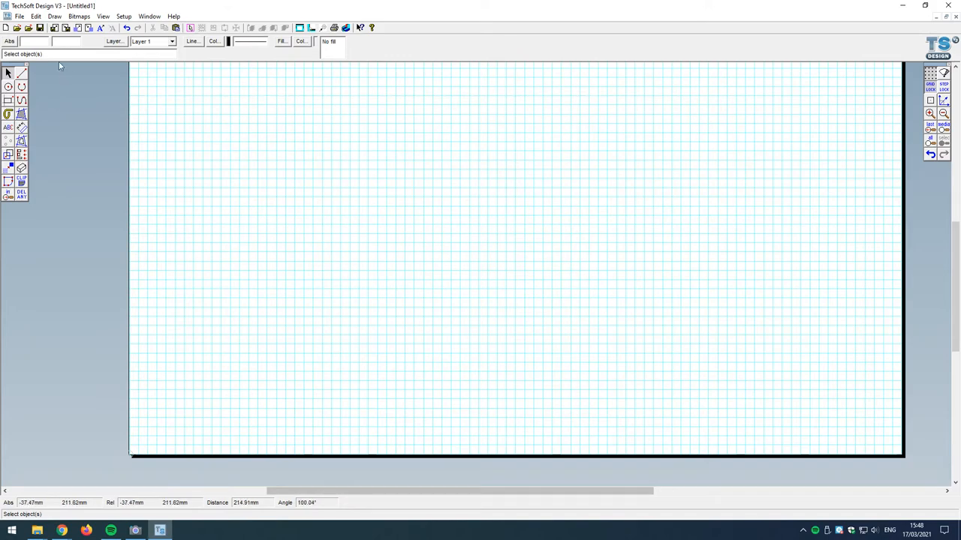
pyautogui.click(48, 17)
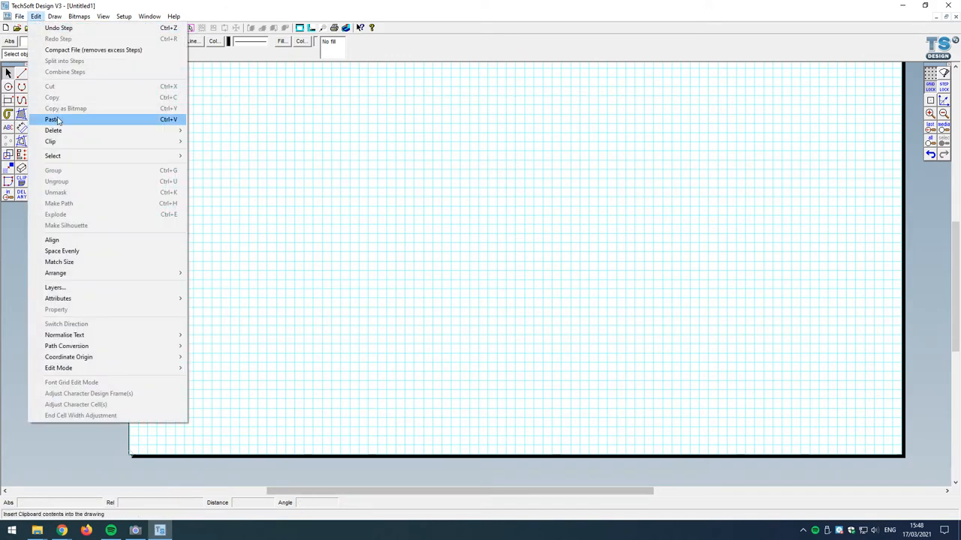
pyautogui.click(51, 119)
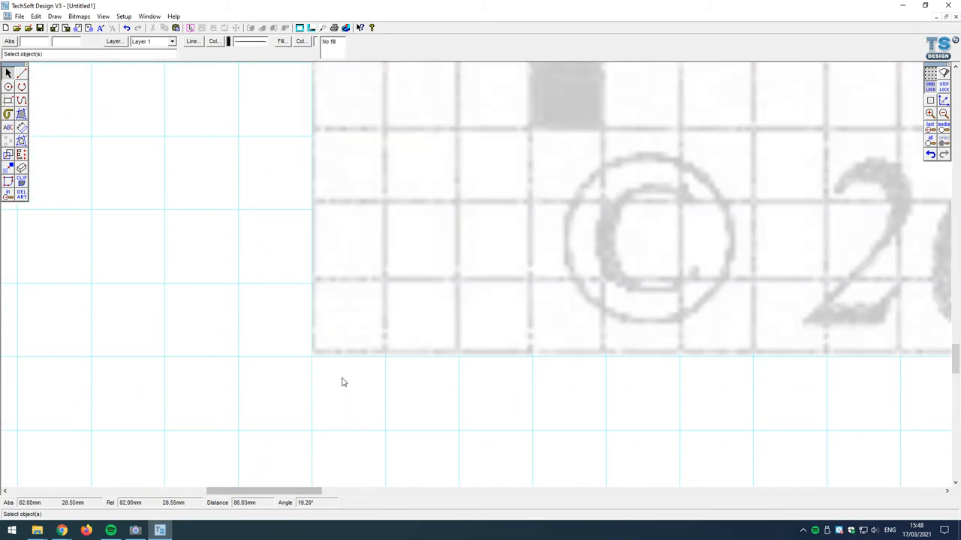
pyautogui.moveTo(324, 364)
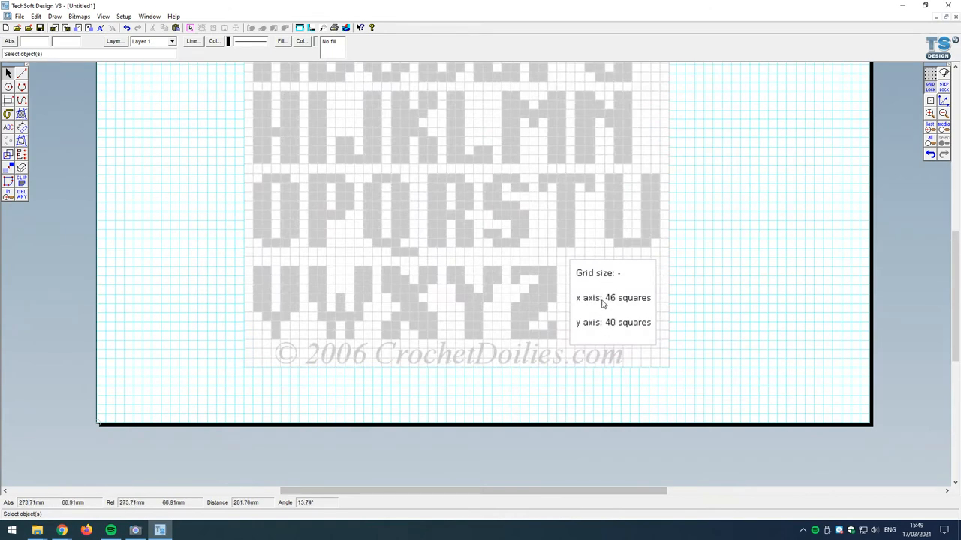
pyautogui.moveTo(608, 312)
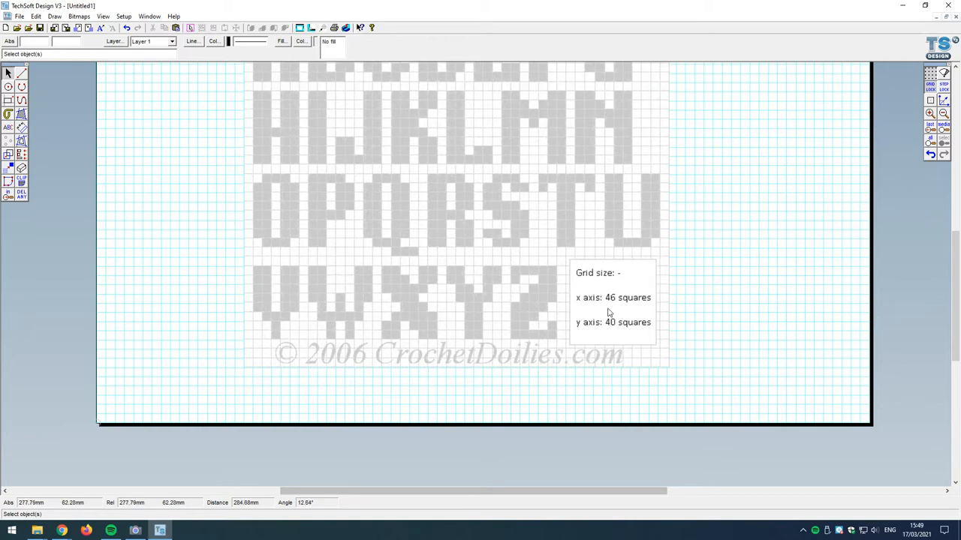
pyautogui.moveTo(284, 371)
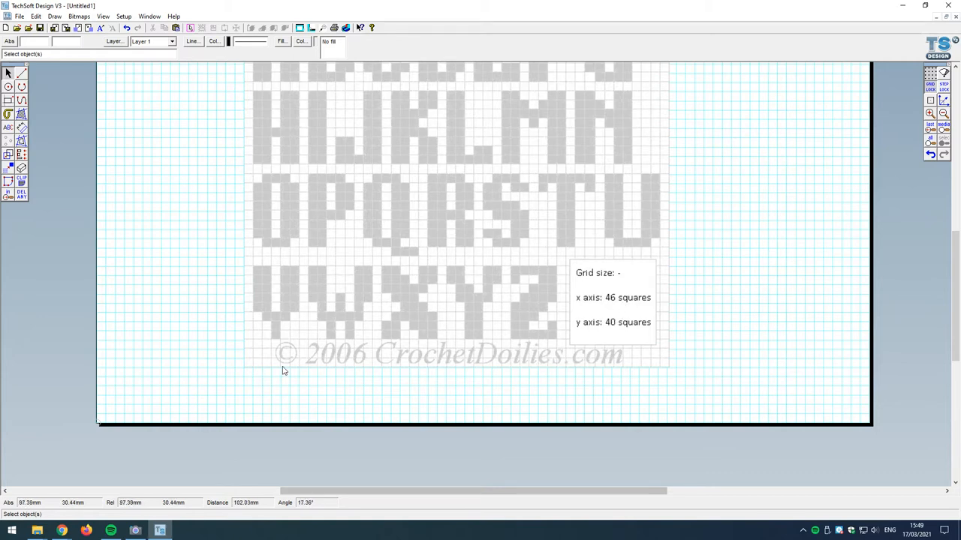
pyautogui.moveTo(505, 373)
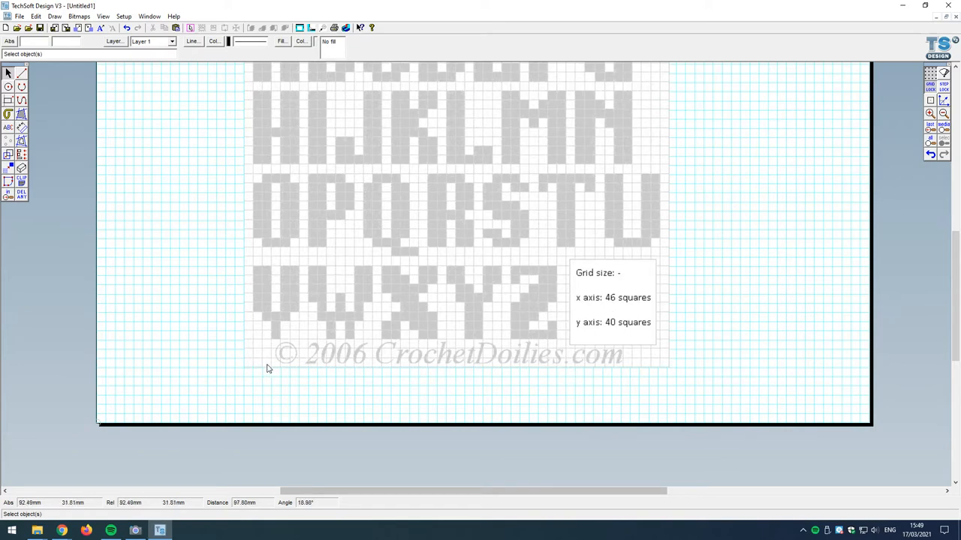
pyautogui.moveTo(510, 365)
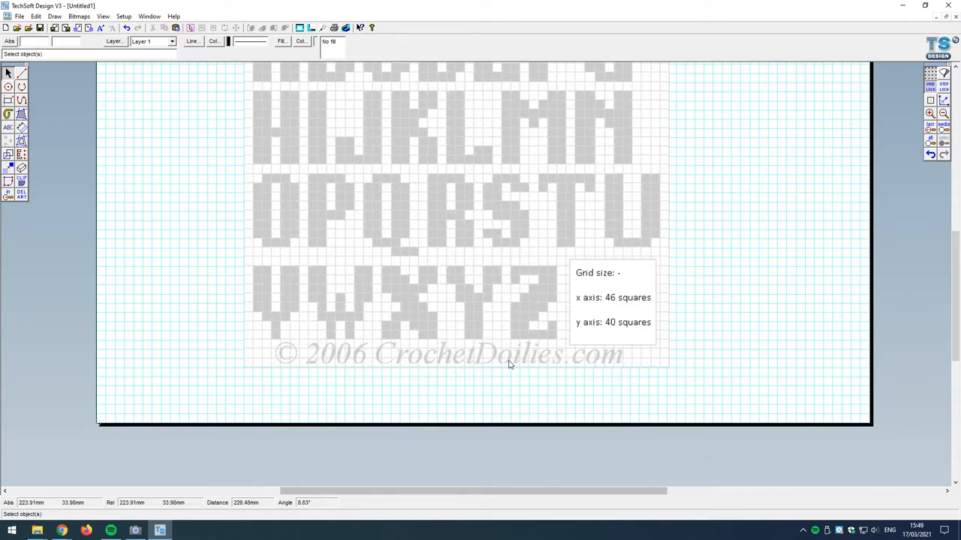
pyautogui.moveTo(613, 348)
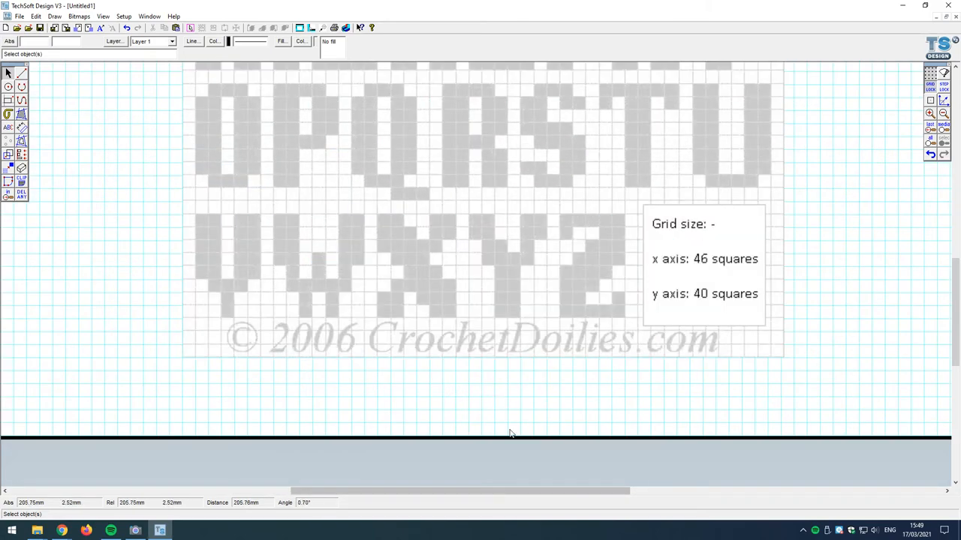
pyautogui.moveTo(696, 347)
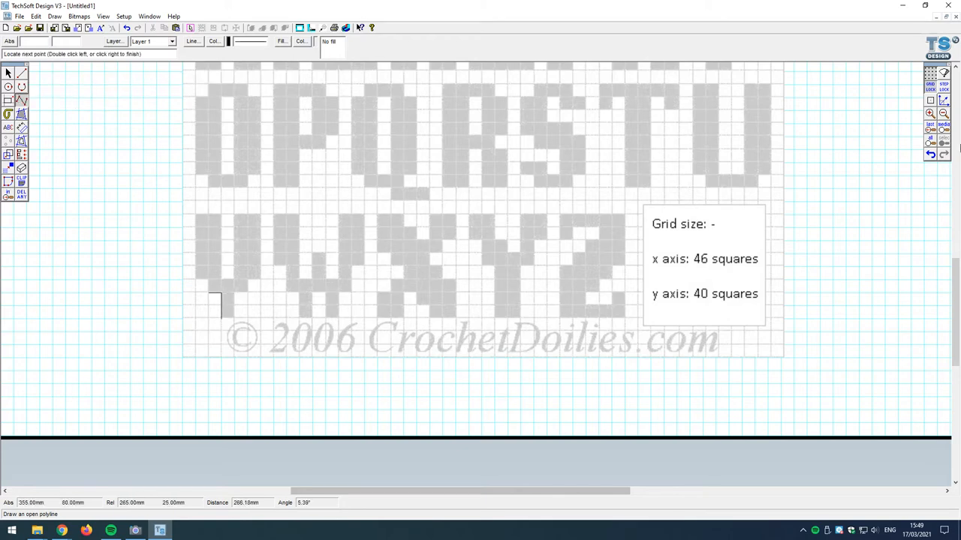
# Trace a polyline outline around the squares of the letter V.
pyautogui.click(208, 279)
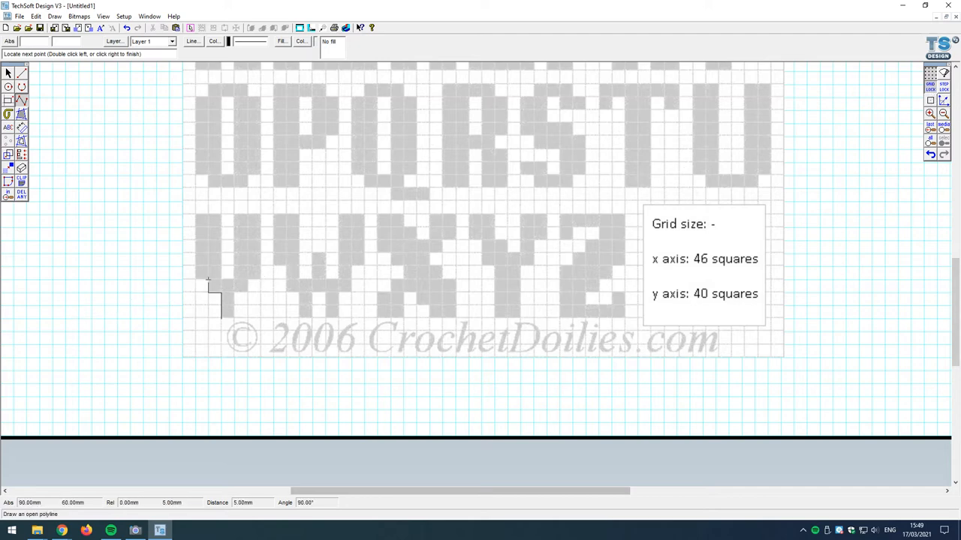
pyautogui.click(220, 216)
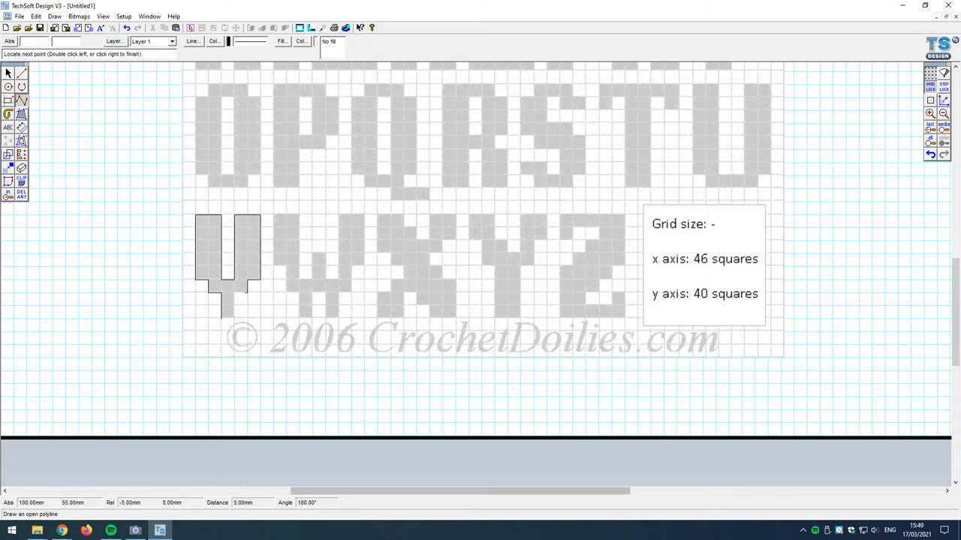
pyautogui.click(225, 317)
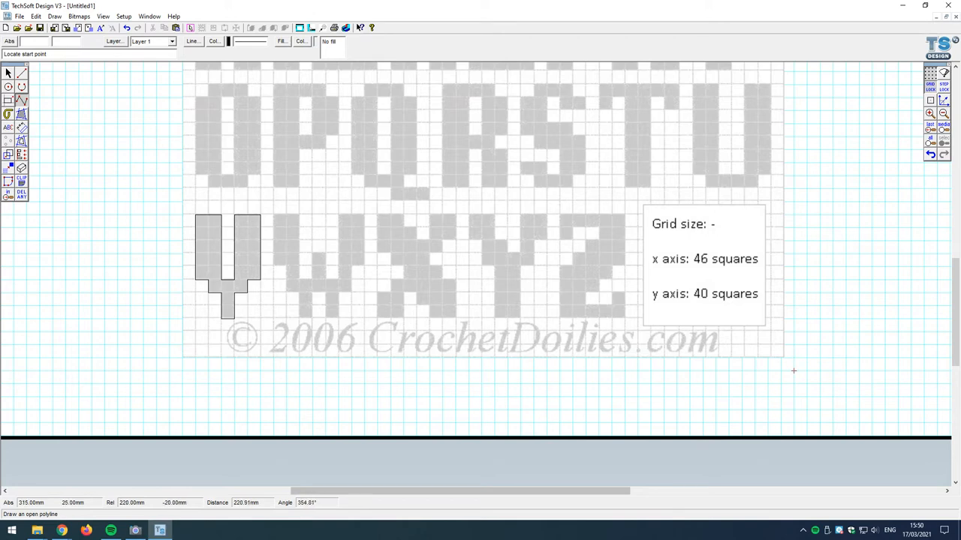
pyautogui.moveTo(781, 371)
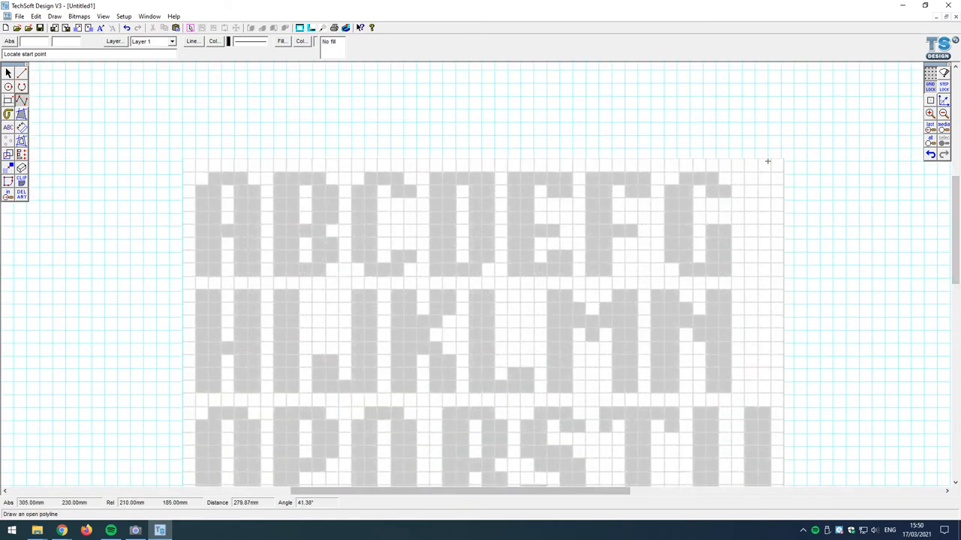
# Trace a closed polyline outline around the letter G.
pyautogui.click(766, 162)
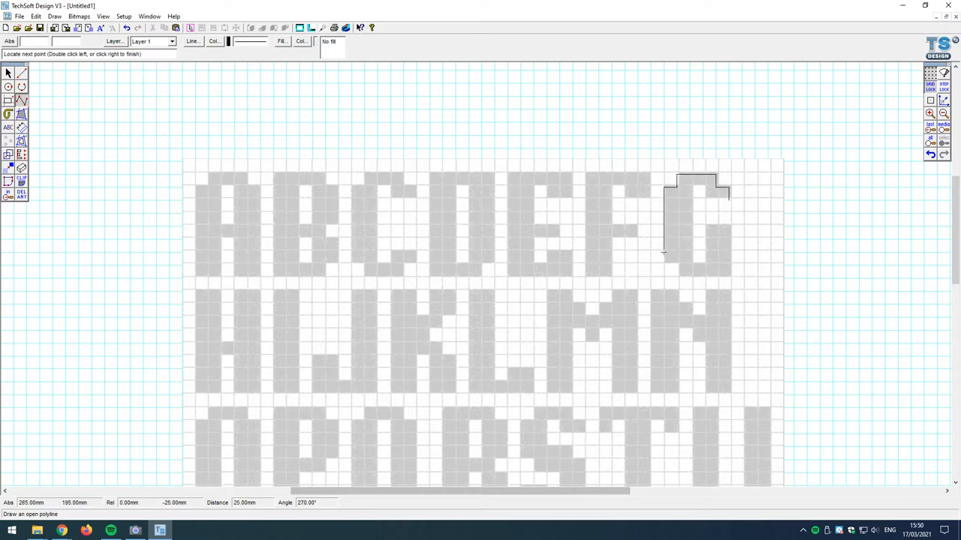
pyautogui.click(666, 271)
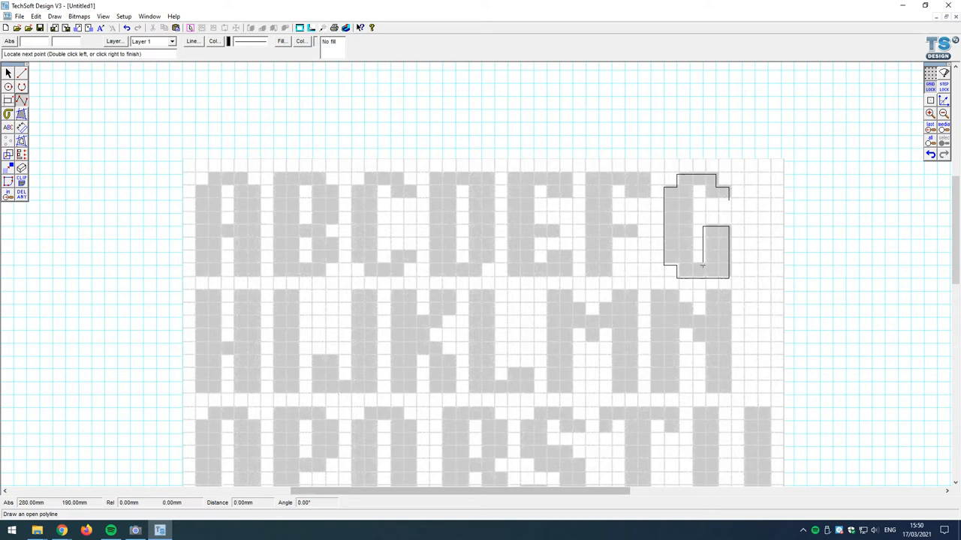
pyautogui.click(689, 185)
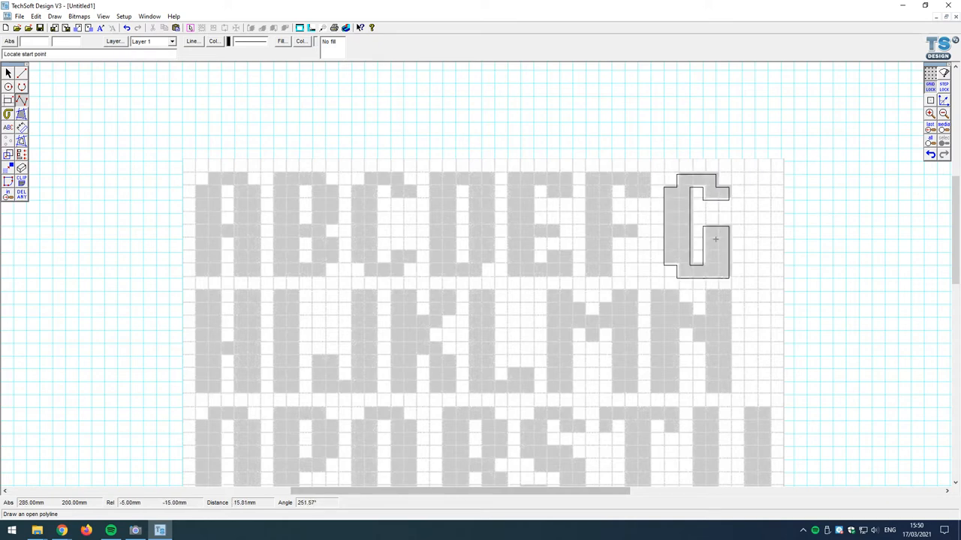
pyautogui.moveTo(339, 136)
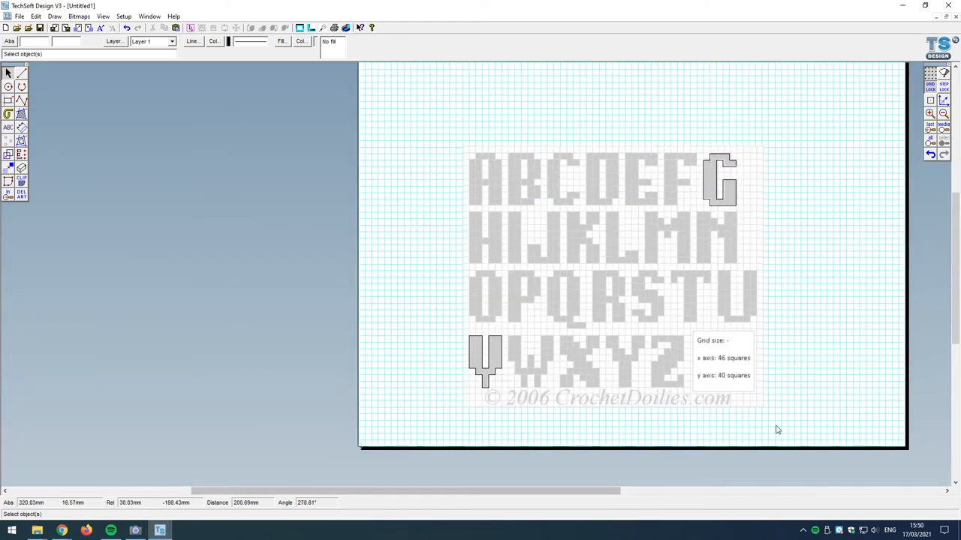
pyautogui.moveTo(765, 415)
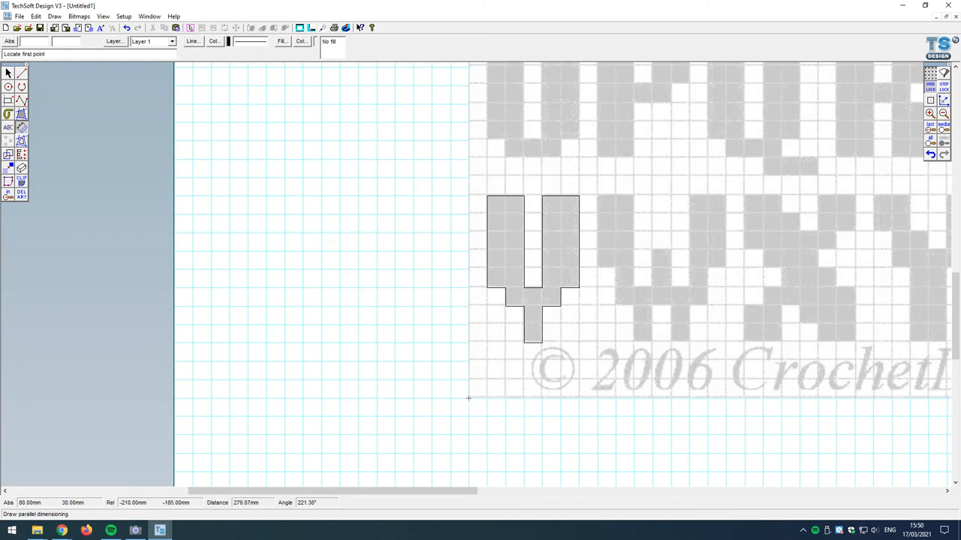
# Pick a corner of the font image to start a parallel dimension.
pyautogui.click(470, 398)
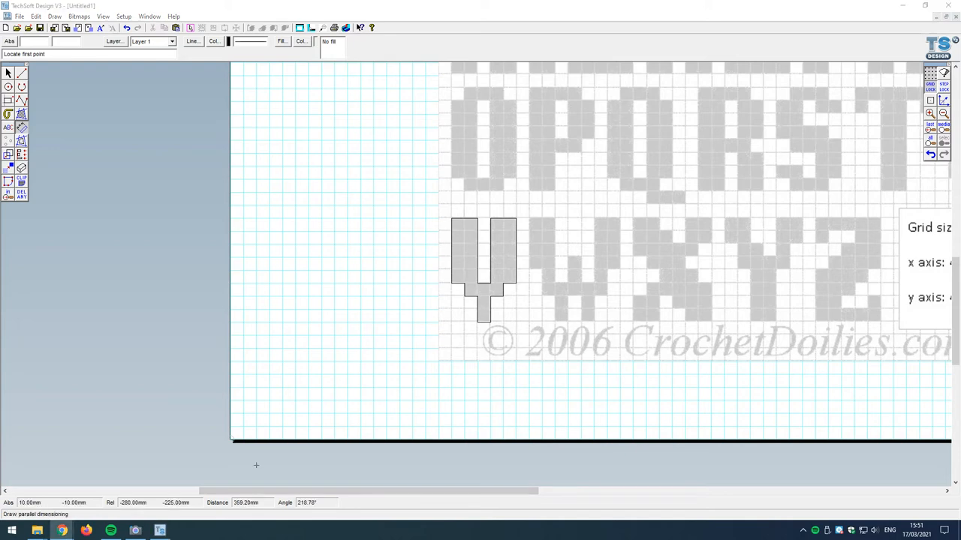
pyautogui.moveTo(231, 453)
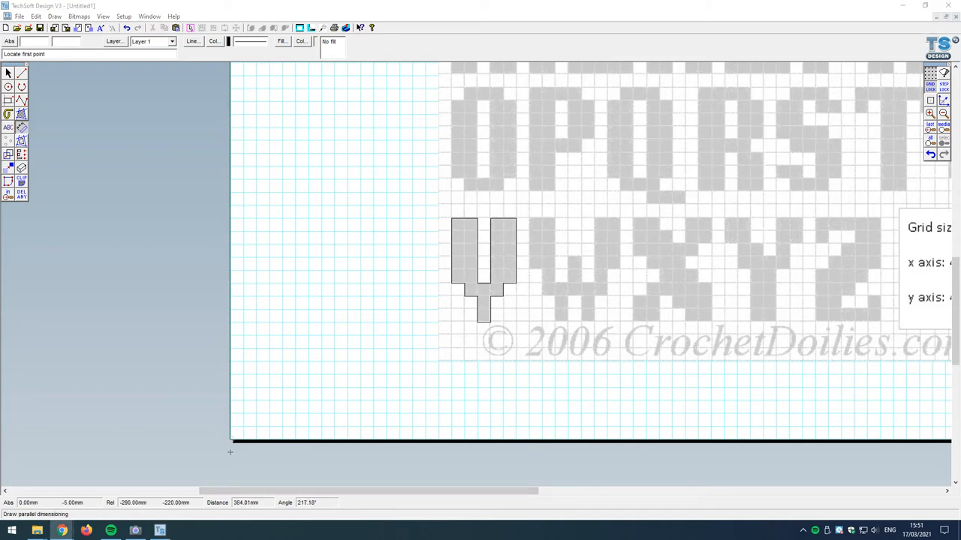
pyautogui.moveTo(230, 441)
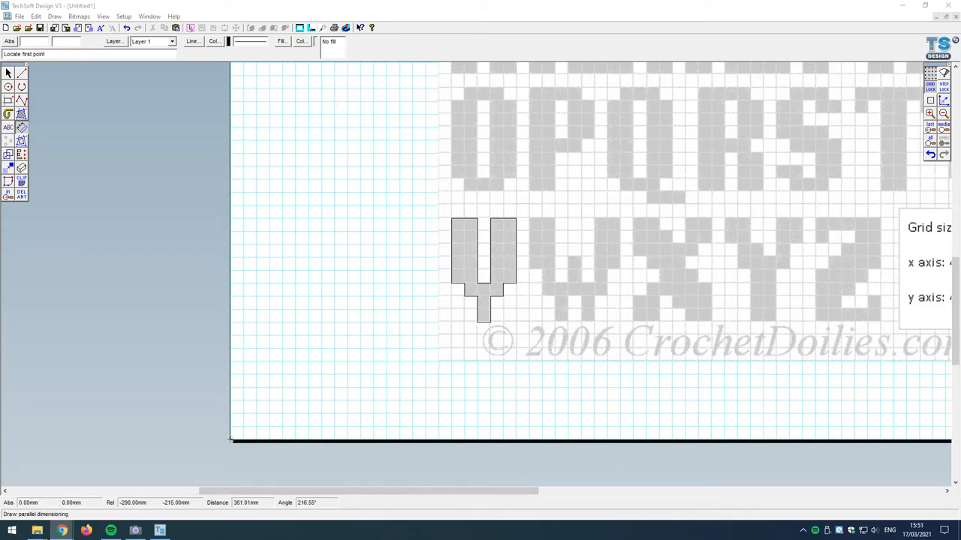
pyautogui.moveTo(244, 443)
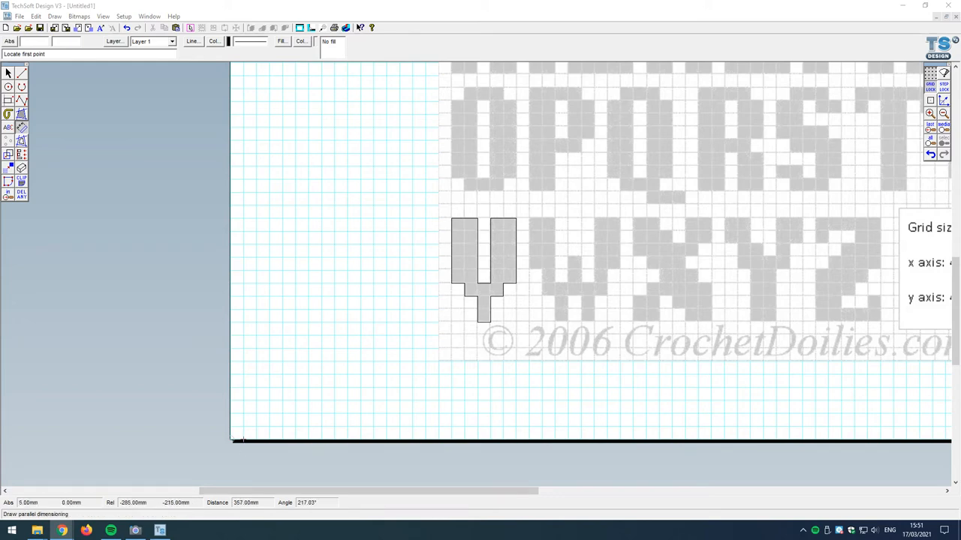
pyautogui.moveTo(231, 442)
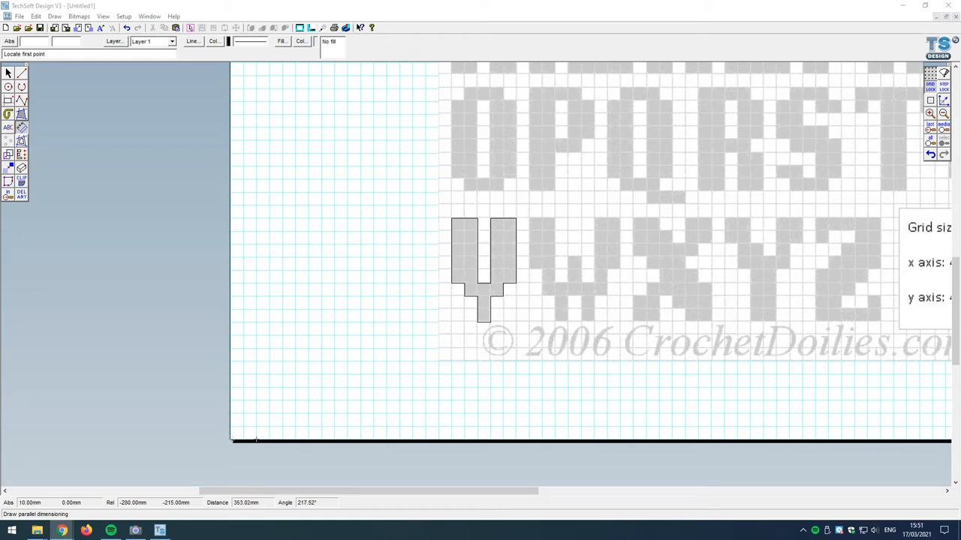
pyautogui.moveTo(408, 453)
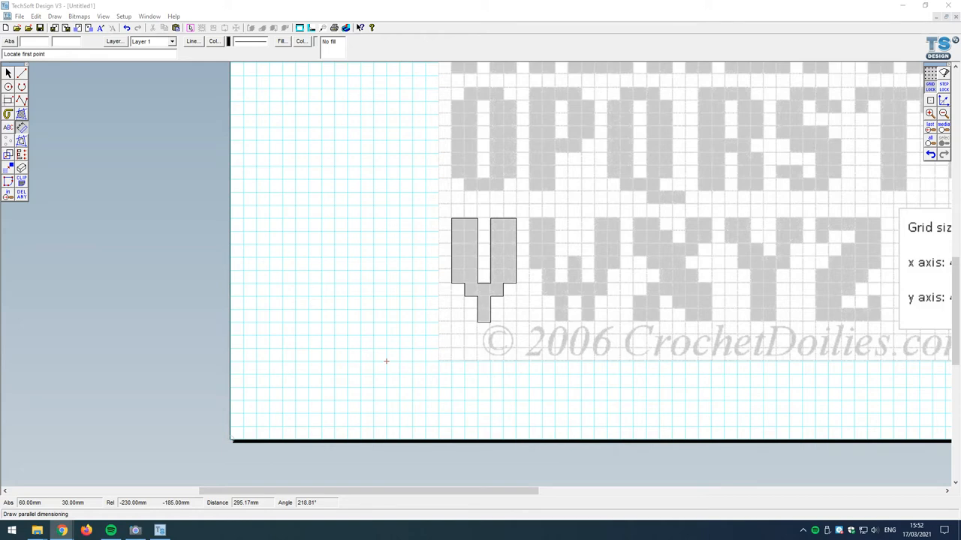
pyautogui.moveTo(440, 360)
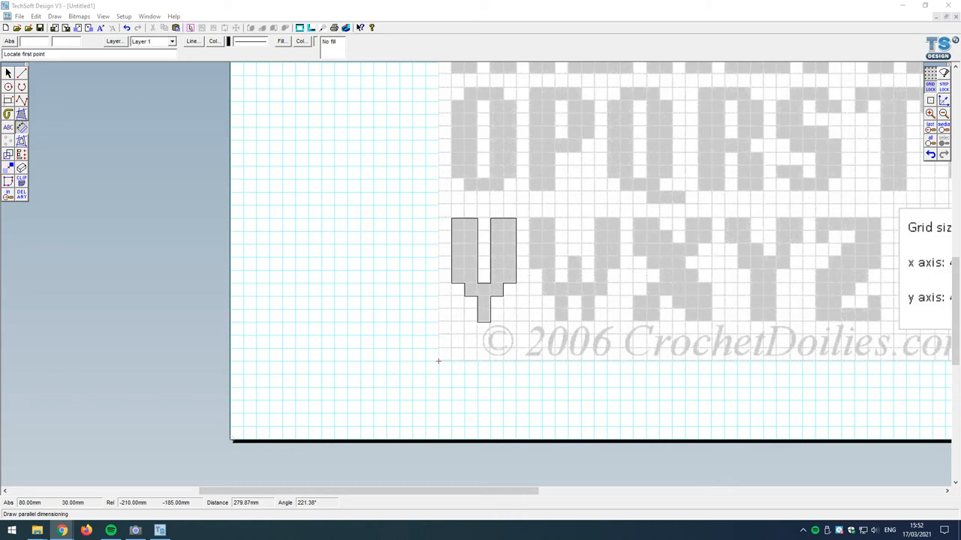
# Anchor the width dimension at the image's bottom-left corner, spanning 230 mm.
pyautogui.click(439, 360)
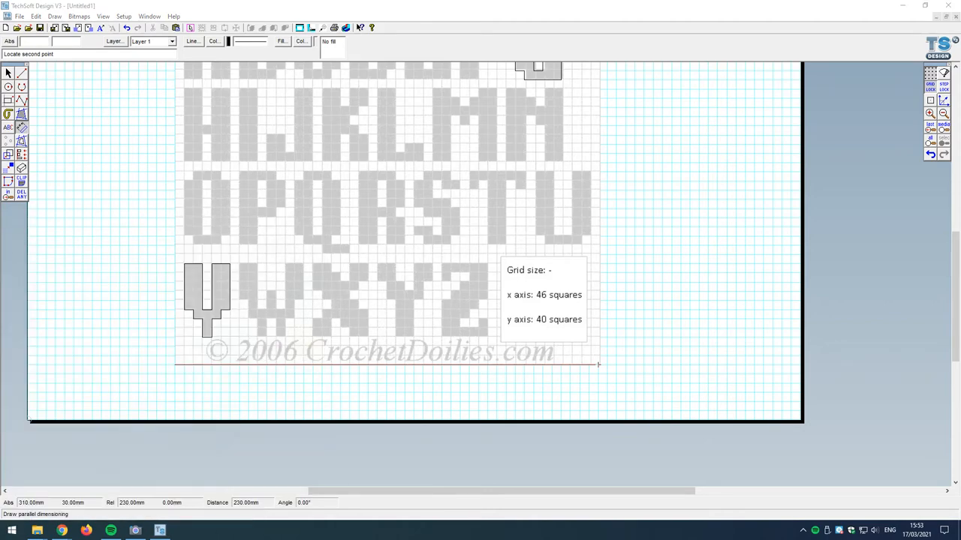
# In Calculator, compute 46 × 0.5 = 23 squares-to-centimetres.
pyautogui.click(181, 529)
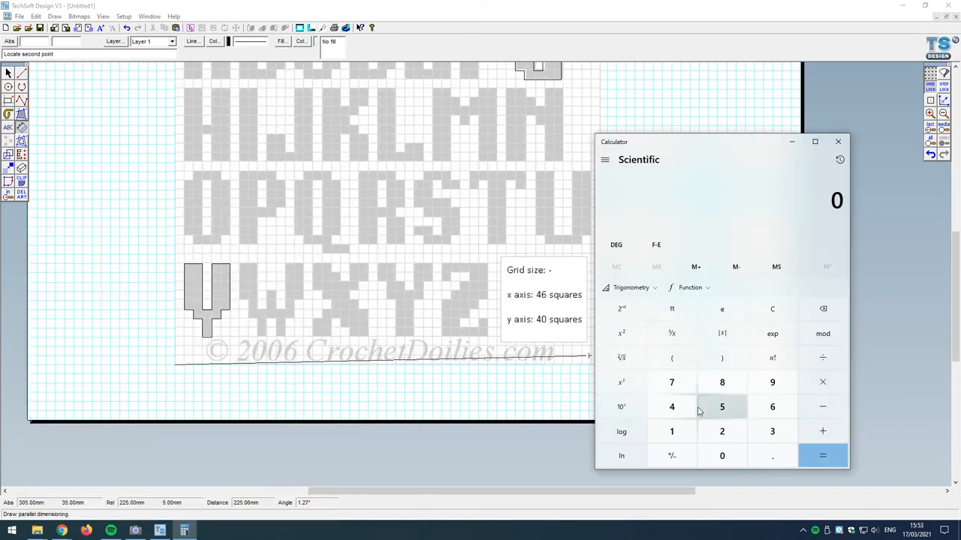
pyautogui.click(771, 406)
pyautogui.write('.5')
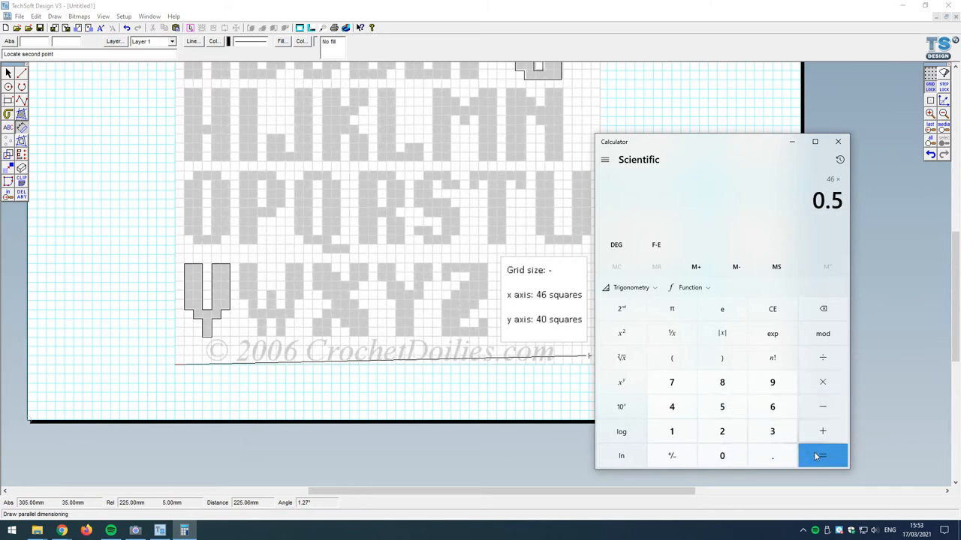
pyautogui.click(823, 455)
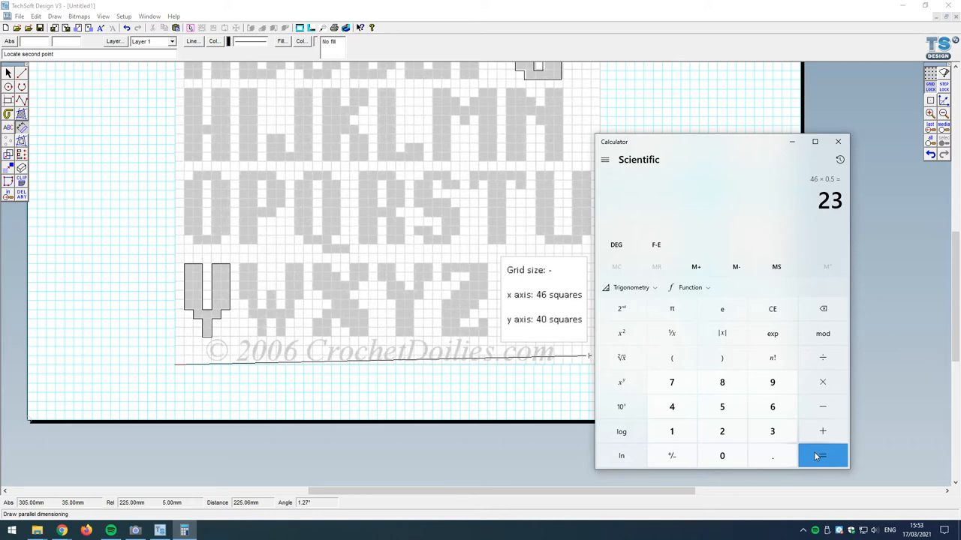
pyautogui.click(837, 141)
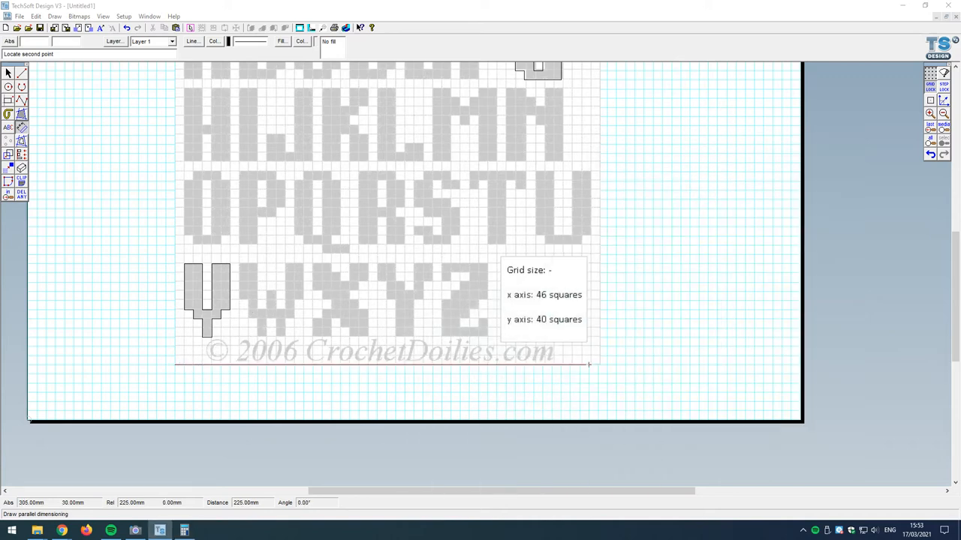
pyautogui.moveTo(598, 364)
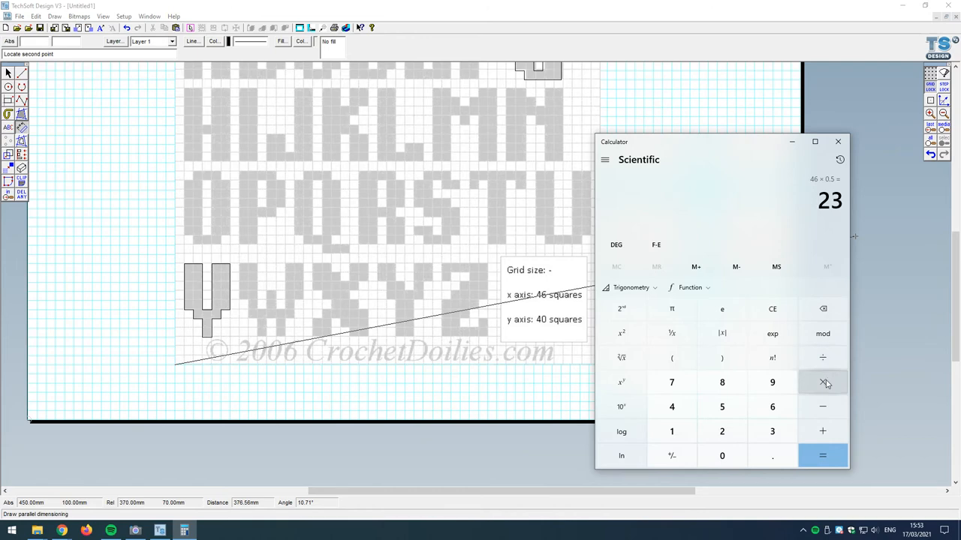
# Multiply 23 by 10 to get 230 mm, then minimise Calculator.
pyautogui.click(822, 382)
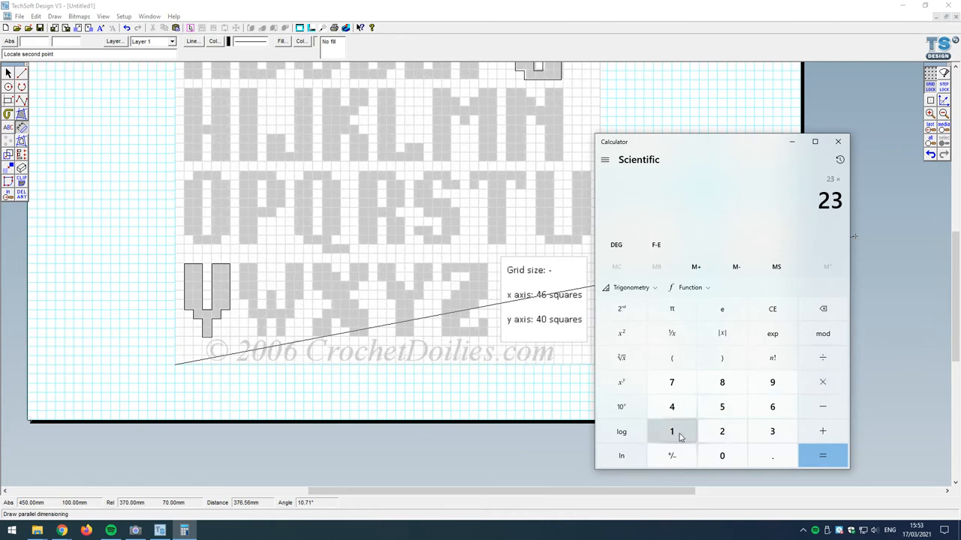
pyautogui.click(821, 456)
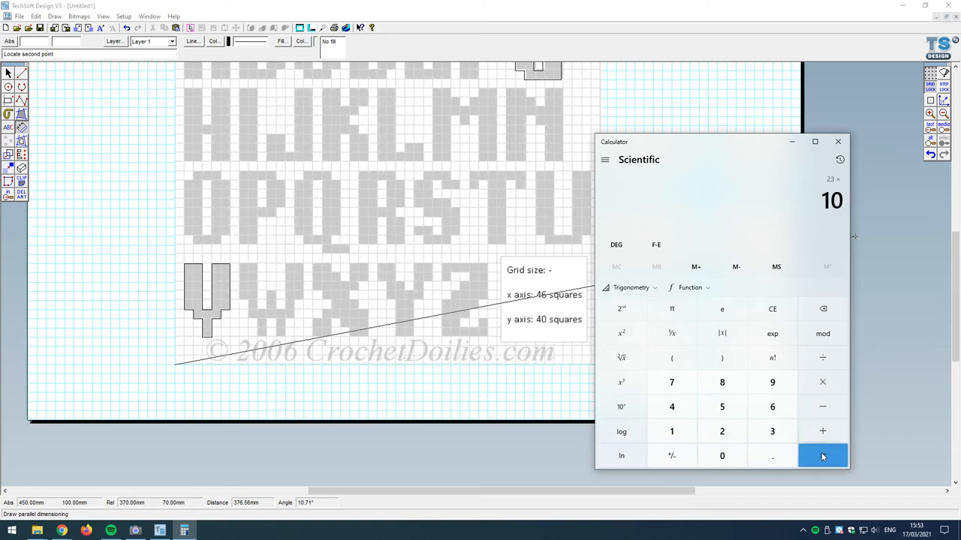
pyautogui.click(822, 456)
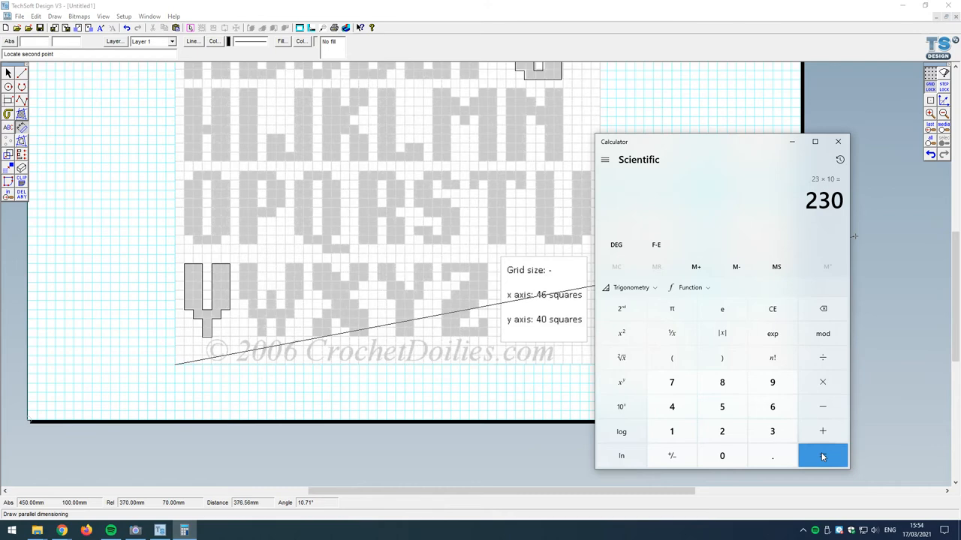
pyautogui.click(838, 141)
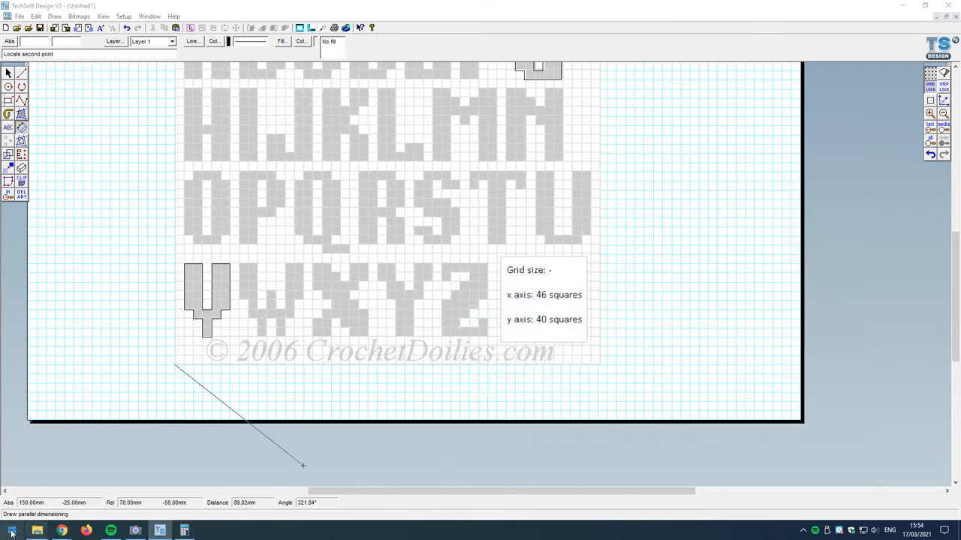
pyautogui.moveTo(607, 354)
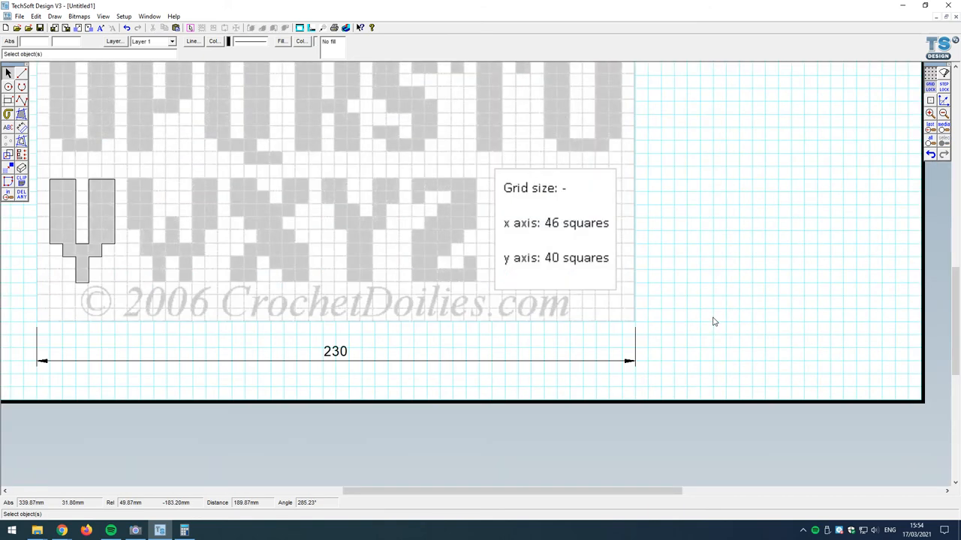
pyautogui.moveTo(51, 325)
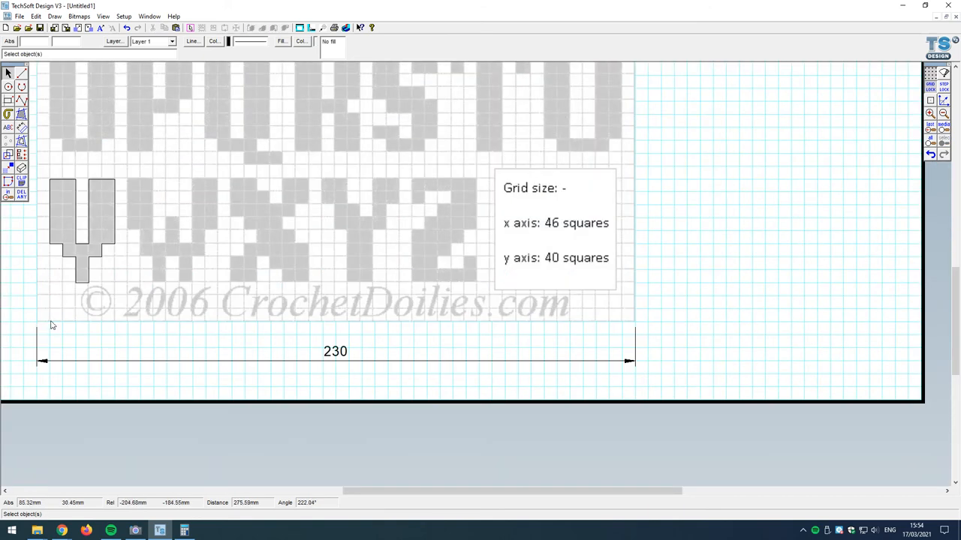
pyautogui.moveTo(634, 459)
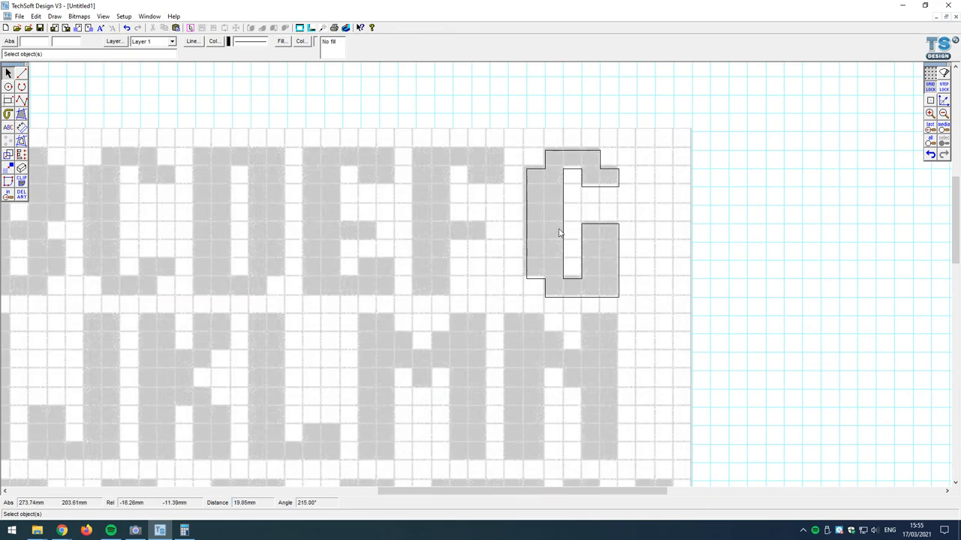
pyautogui.moveTo(603, 174)
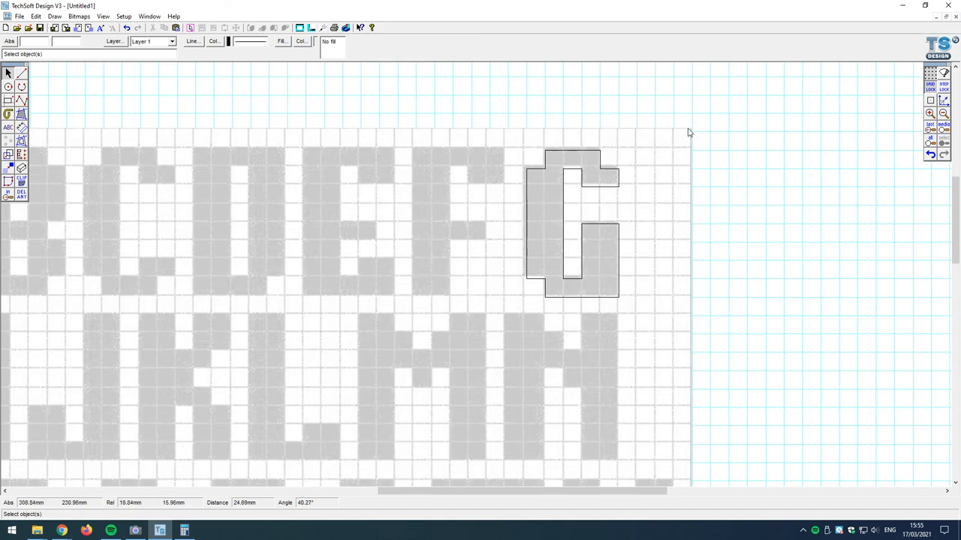
pyautogui.moveTo(692, 135)
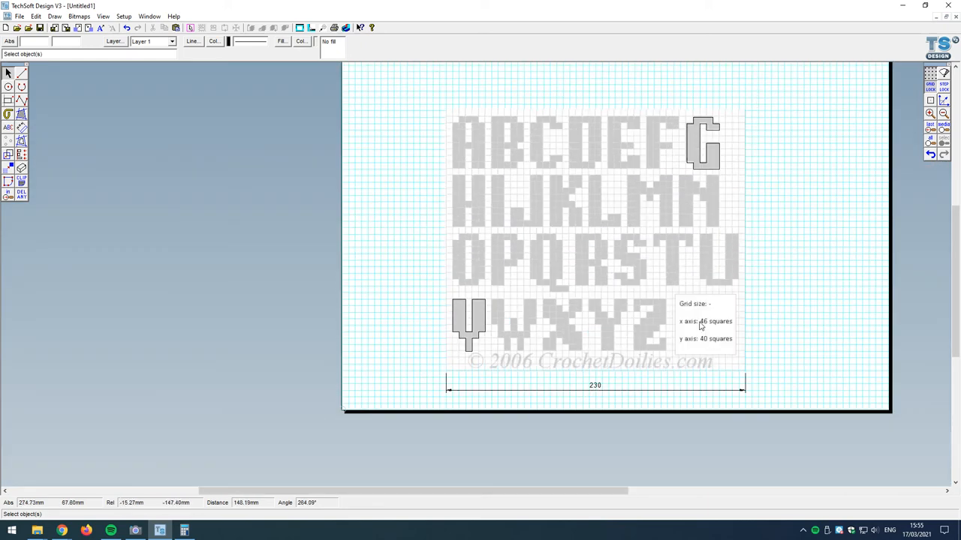
pyautogui.moveTo(728, 372)
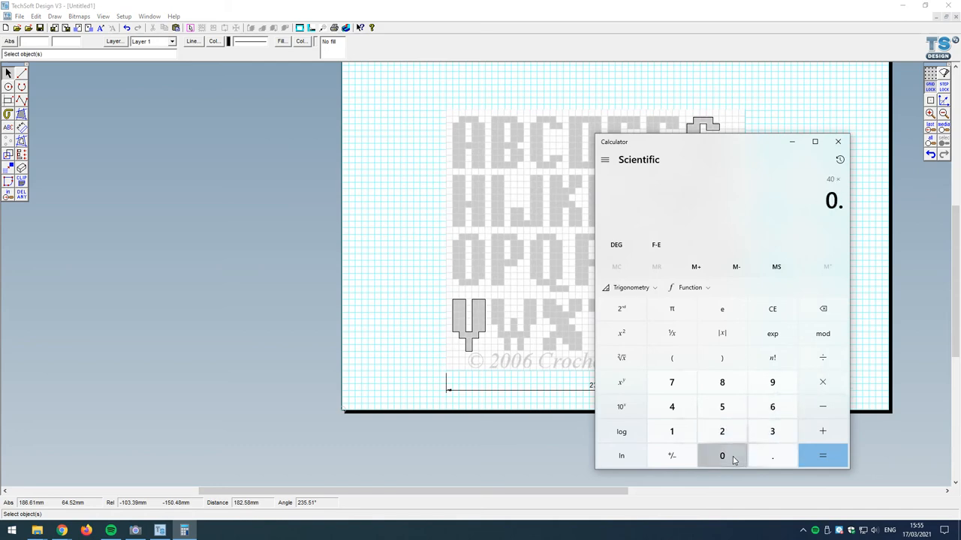
# Compute 40 × 0.5 = 20, then 20 × 10 = 200 in Calculator.
pyautogui.click(772, 455)
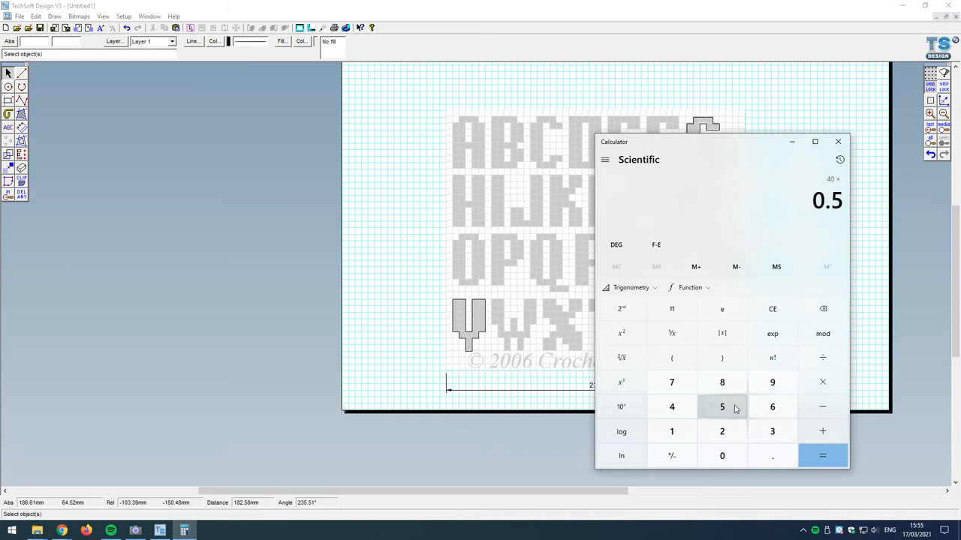
pyautogui.click(822, 455)
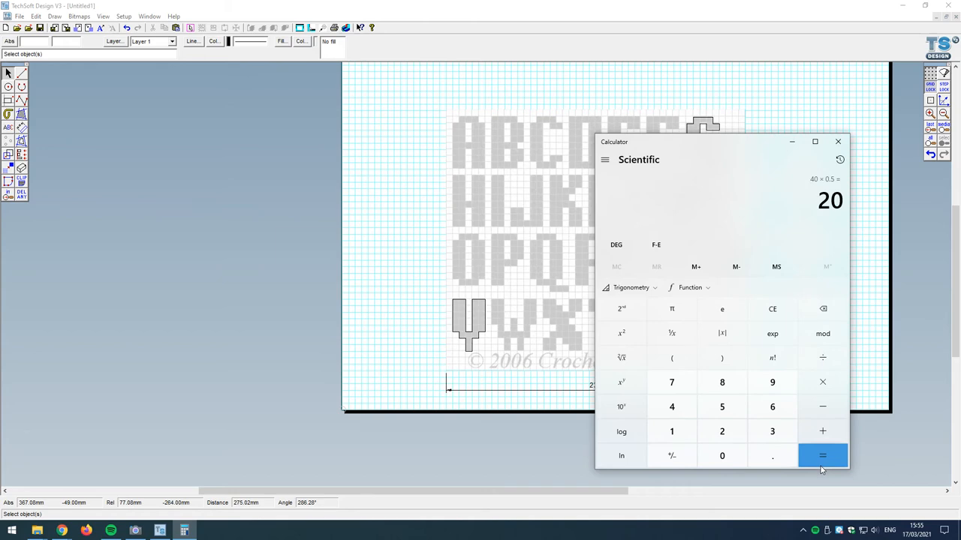
pyautogui.moveTo(821, 382)
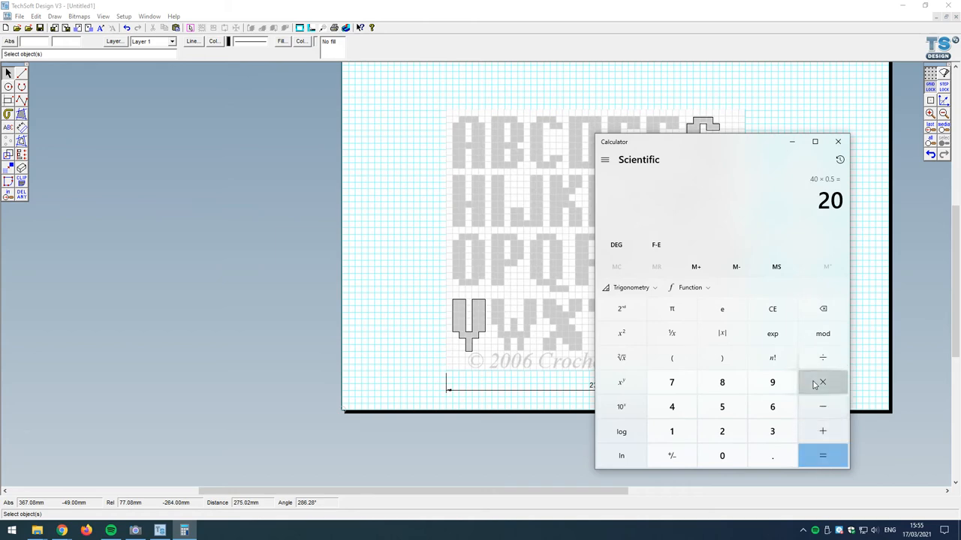
pyautogui.click(822, 456)
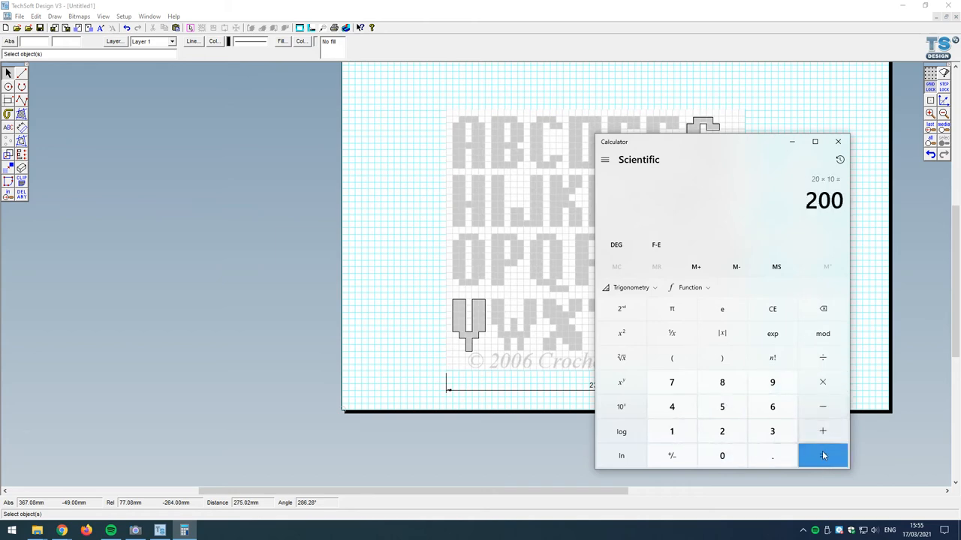
# Dismiss the calculator and dimension the image's left edge as 200 mm high.
pyautogui.click(837, 141)
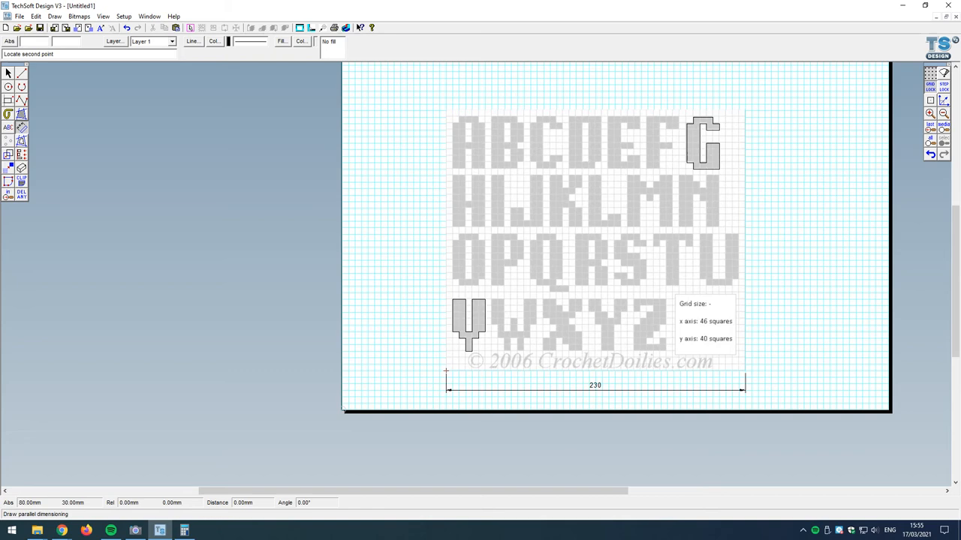
pyautogui.moveTo(446, 371); pyautogui.dragTo(439, 117)
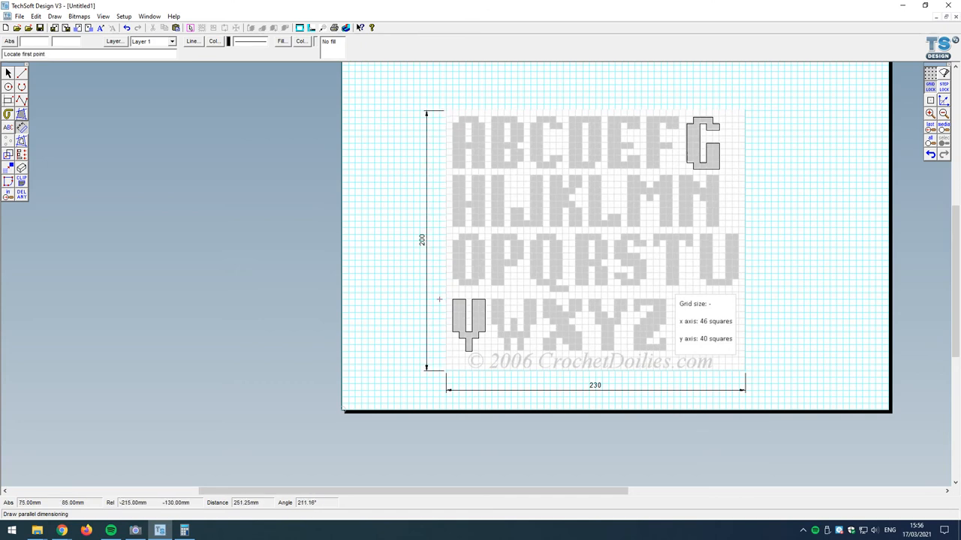
pyautogui.moveTo(439, 343)
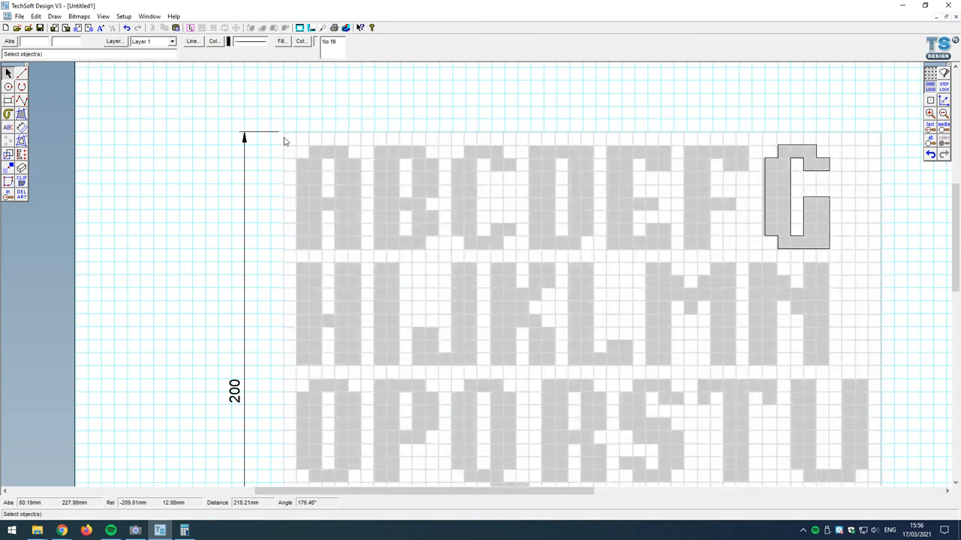
pyautogui.moveTo(857, 178)
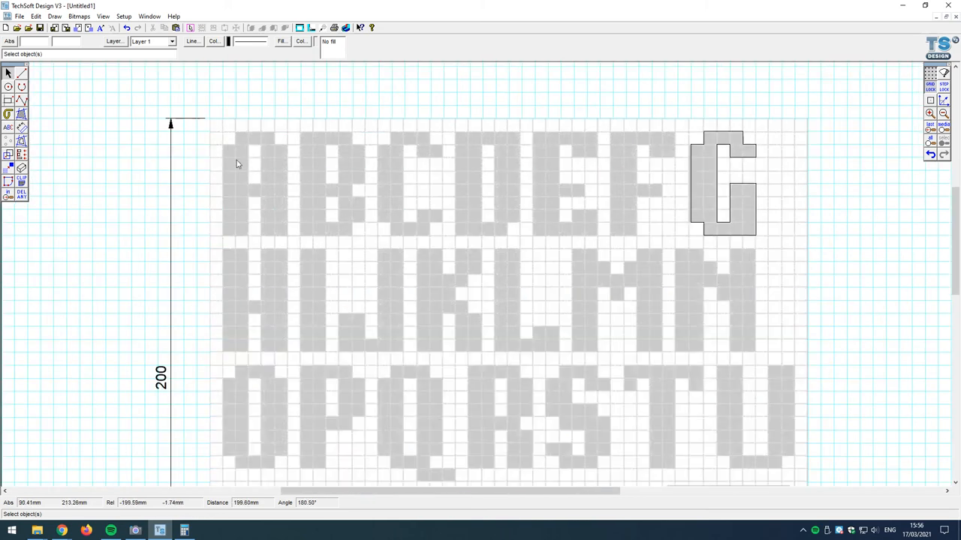
pyautogui.moveTo(773, 130)
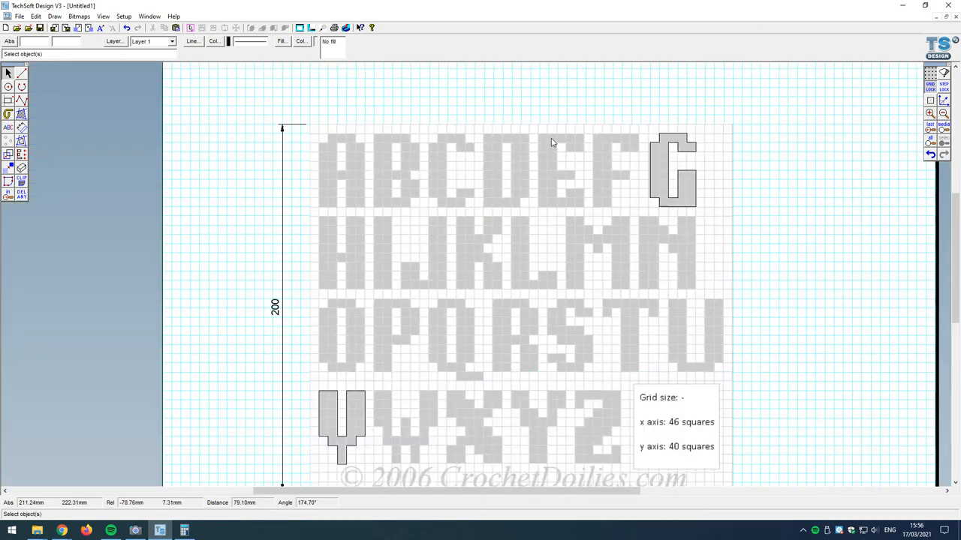
# Scroll the view down toward the V in the bottom row.
pyautogui.scroll(-3)
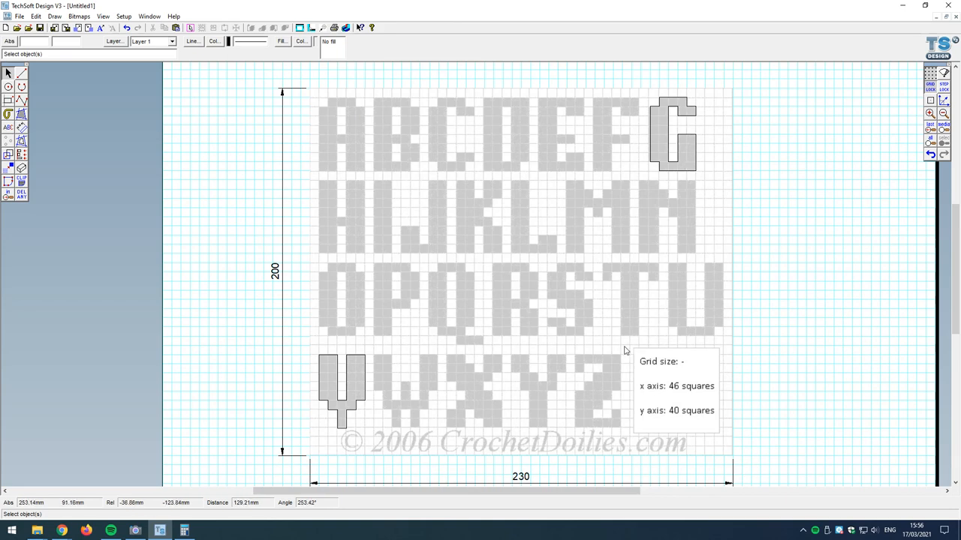
pyautogui.moveTo(740, 371)
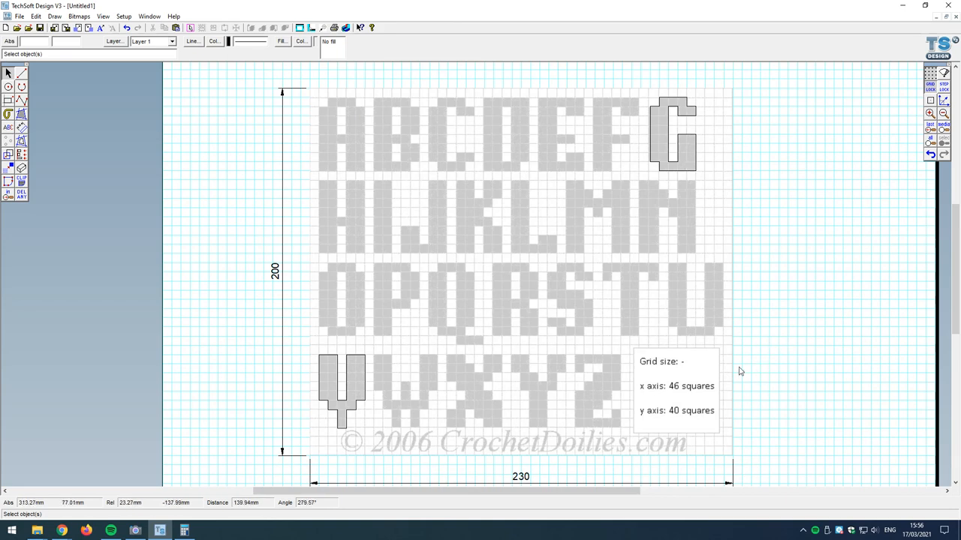
pyautogui.moveTo(407, 268)
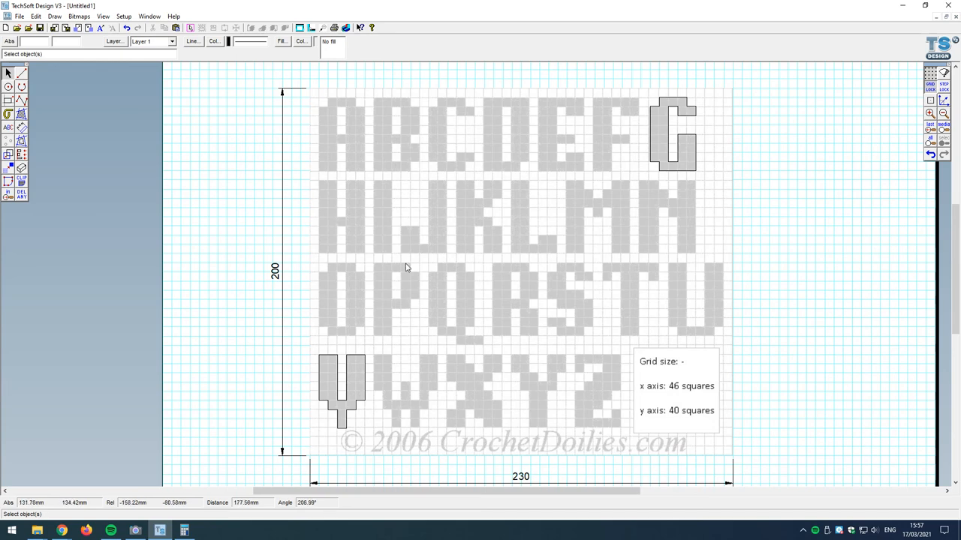
pyautogui.click(927, 74)
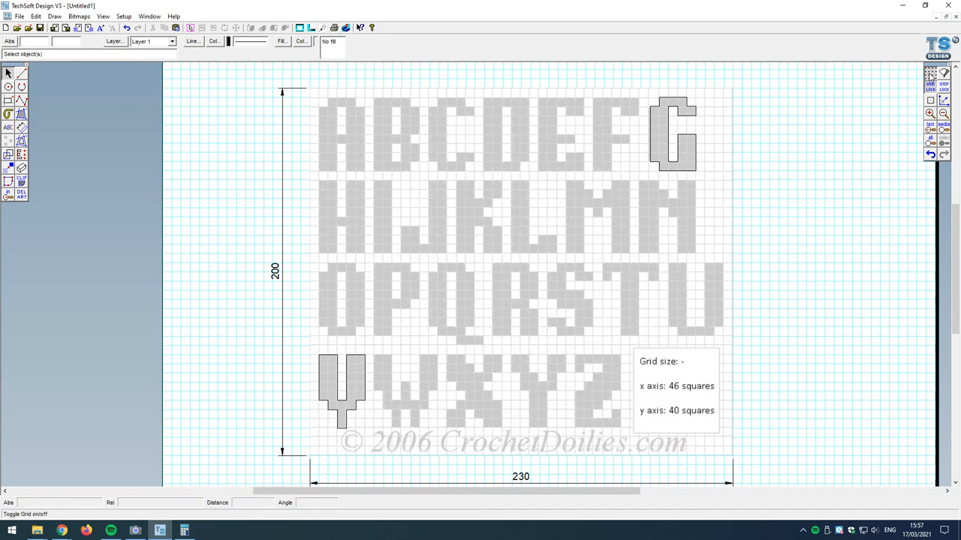
pyautogui.click(928, 73)
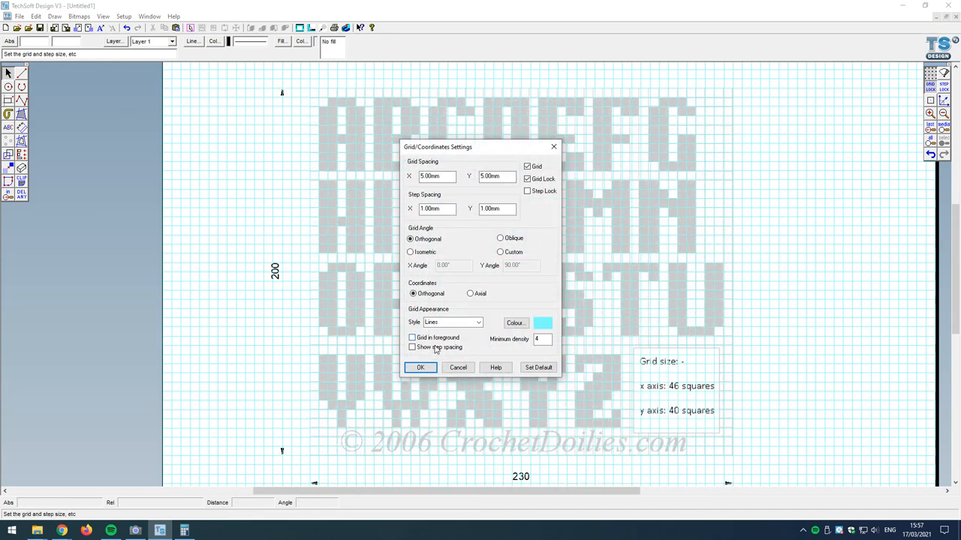
pyautogui.click(421, 367)
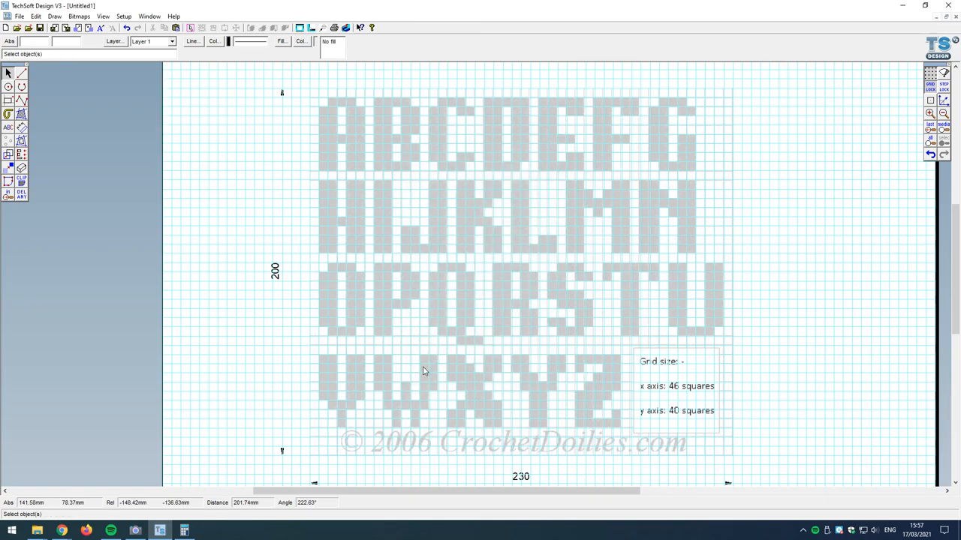
pyautogui.moveTo(657, 207)
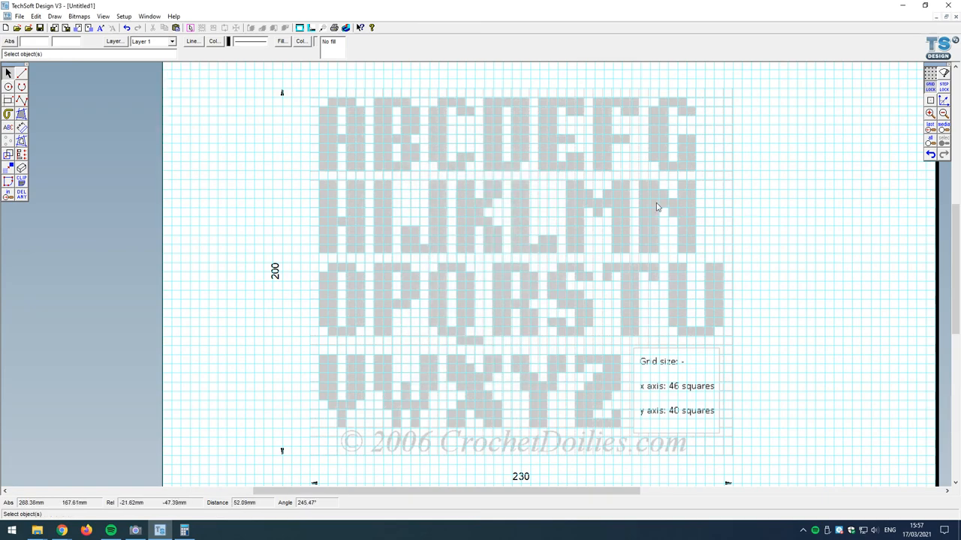
pyautogui.moveTo(464, 216)
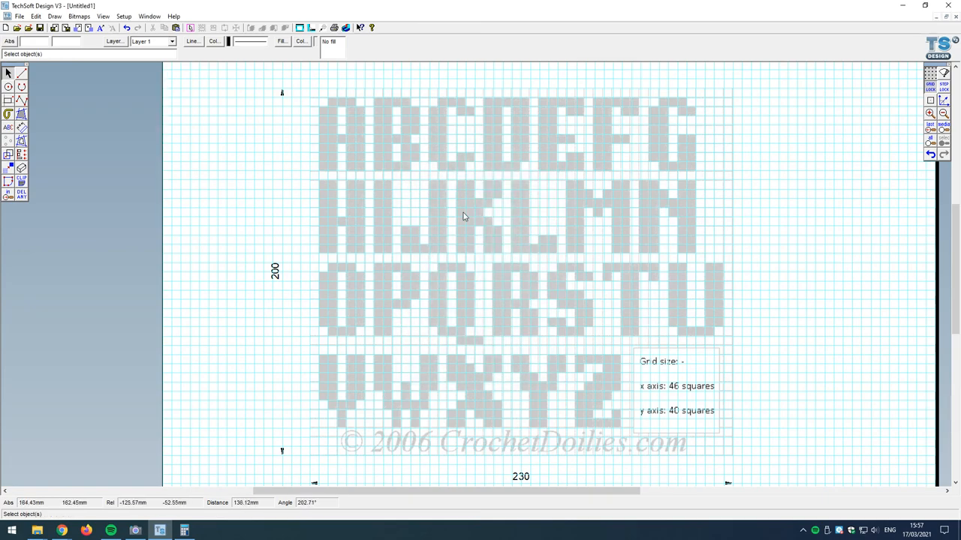
pyautogui.click(933, 94)
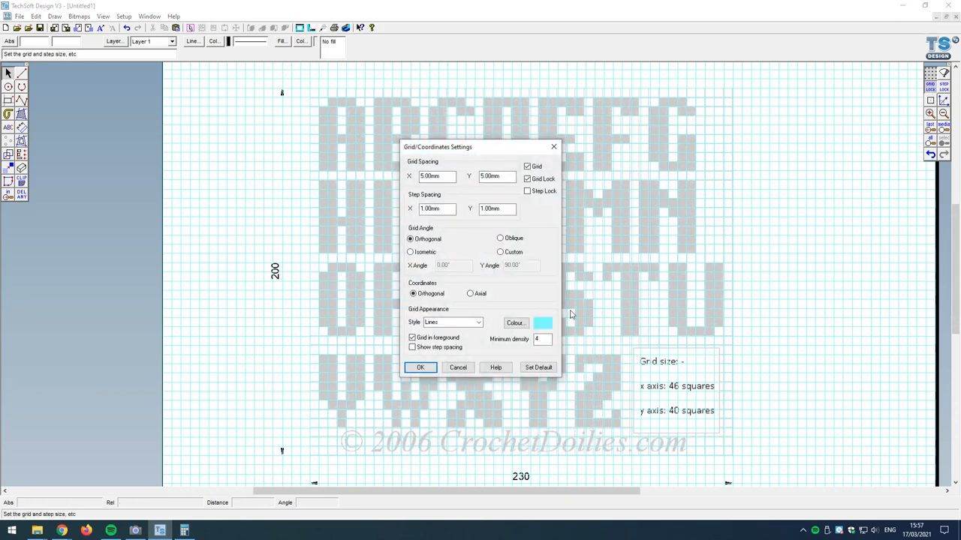
pyautogui.click(411, 338)
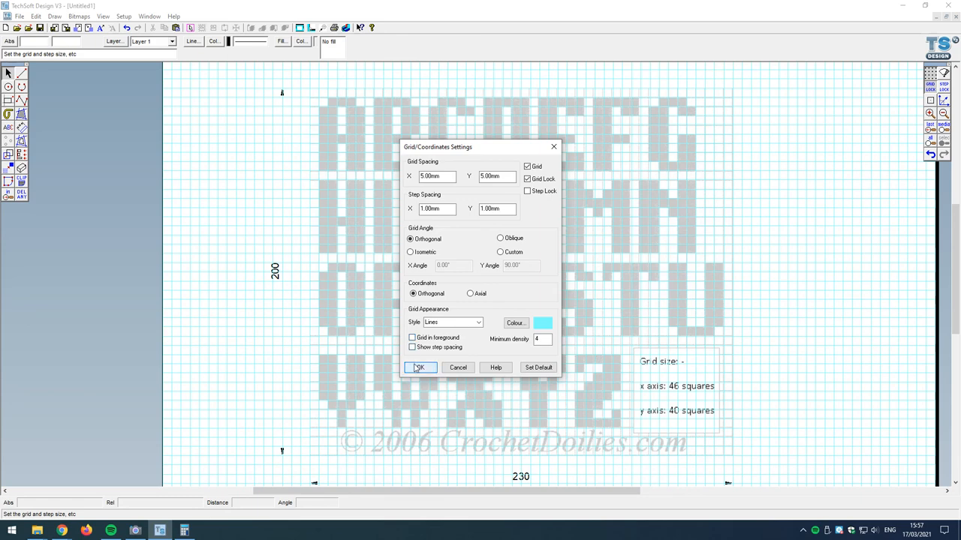
pyautogui.click(421, 368)
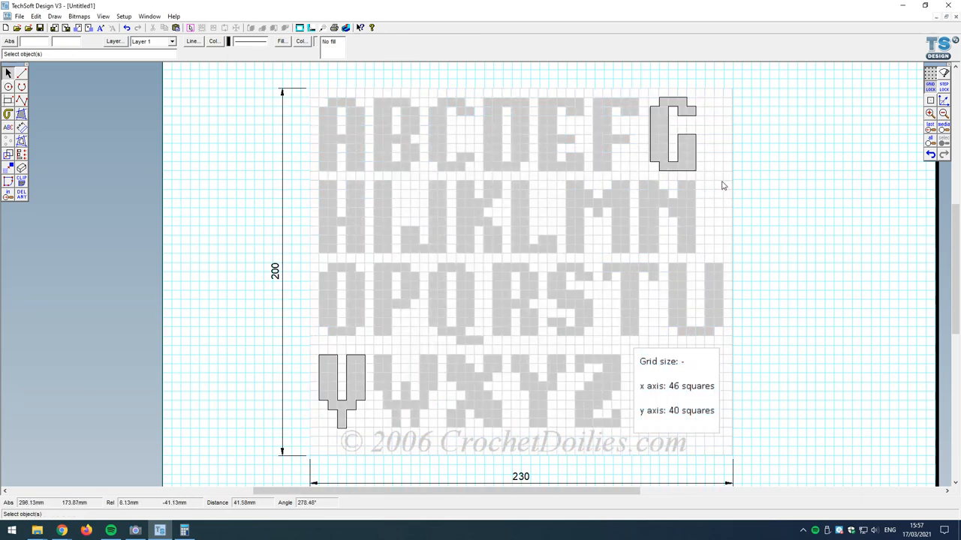
pyautogui.moveTo(778, 153)
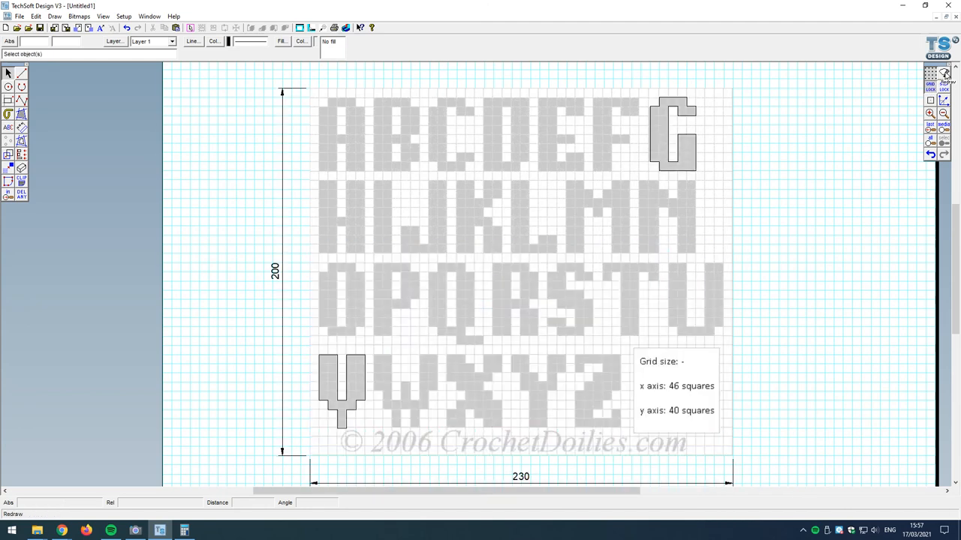
# Start an open polyline outline of the L, placing its first corner point.
pyautogui.click(7, 99)
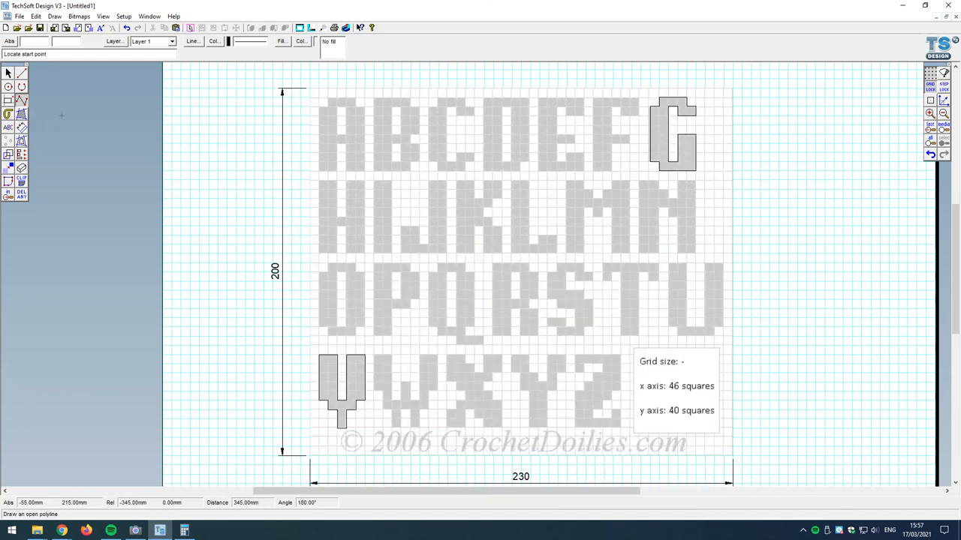
pyautogui.moveTo(512, 180)
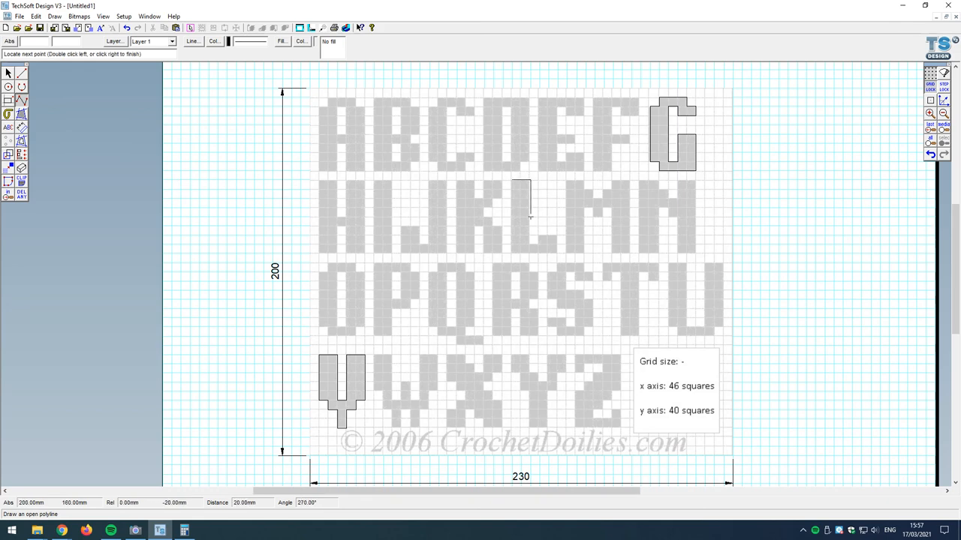
pyautogui.click(534, 239)
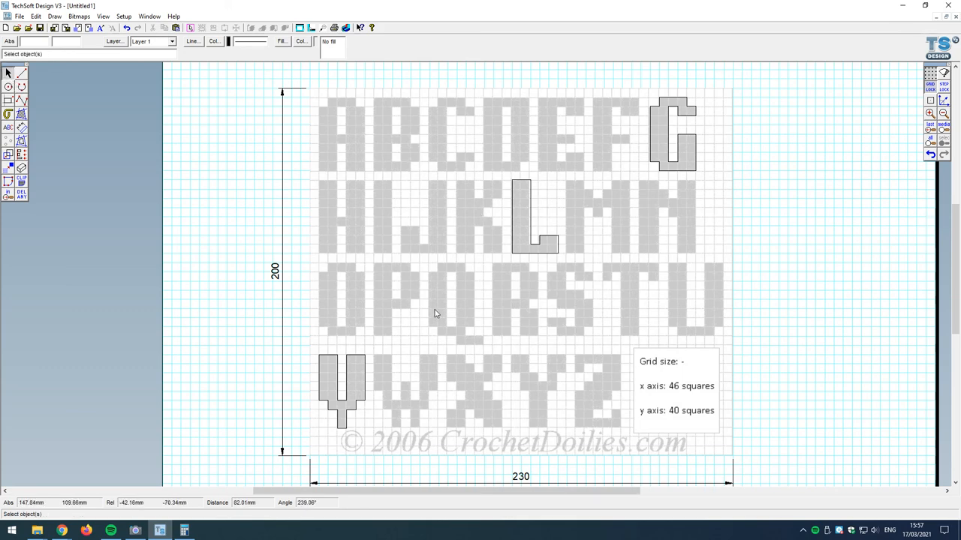
pyautogui.moveTo(668, 164)
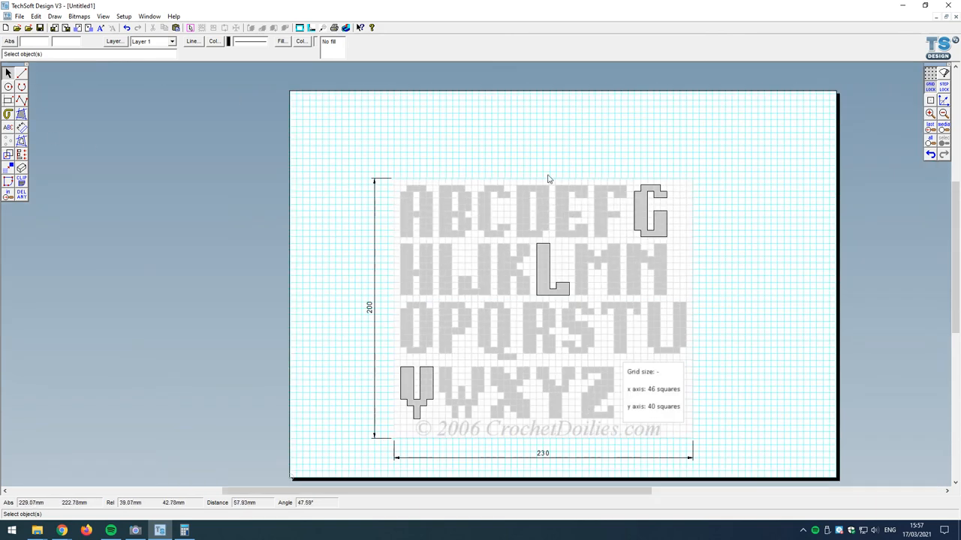
# Copy the traced G and move it into the row at the top of the page.
pyautogui.click(652, 211)
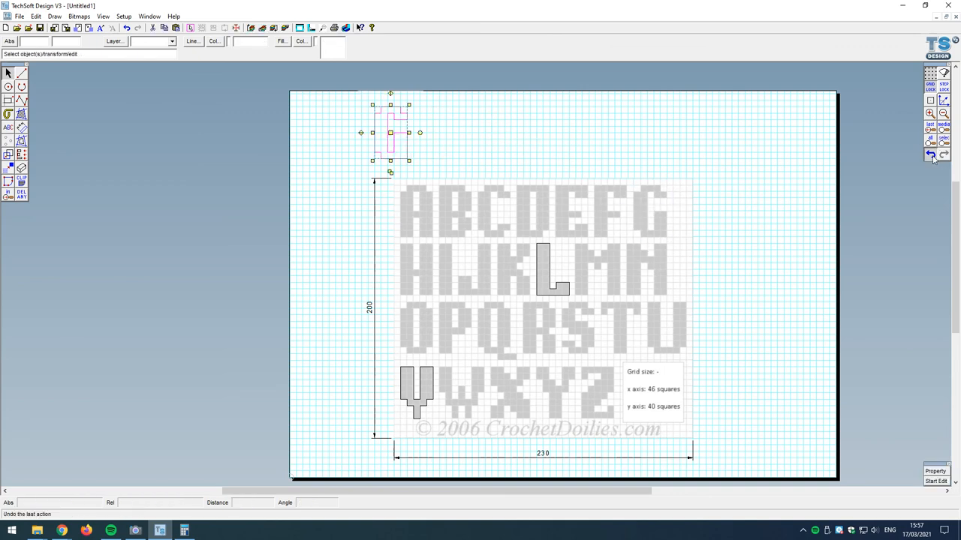
pyautogui.moveTo(390, 133); pyautogui.dragTo(650, 210)
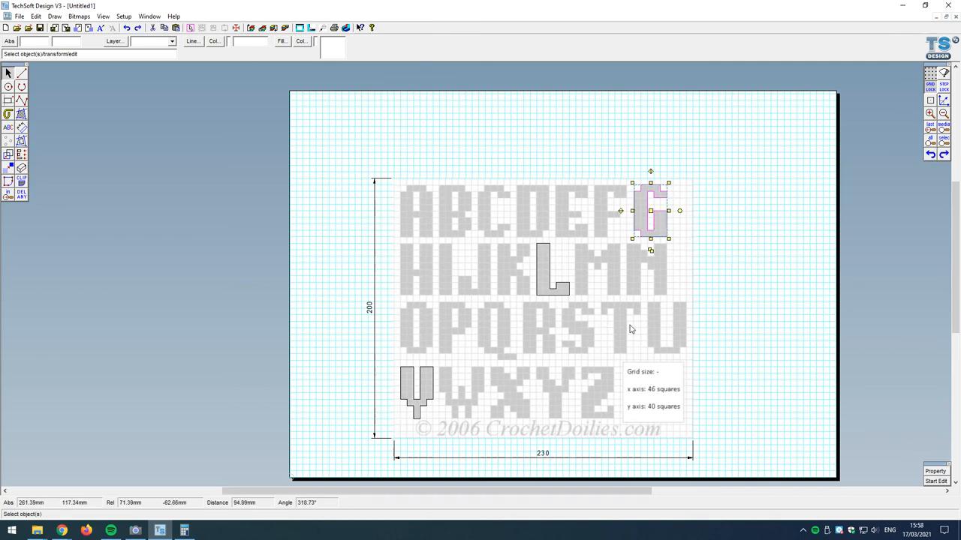
pyautogui.moveTo(650, 211); pyautogui.dragTo(475, 276)
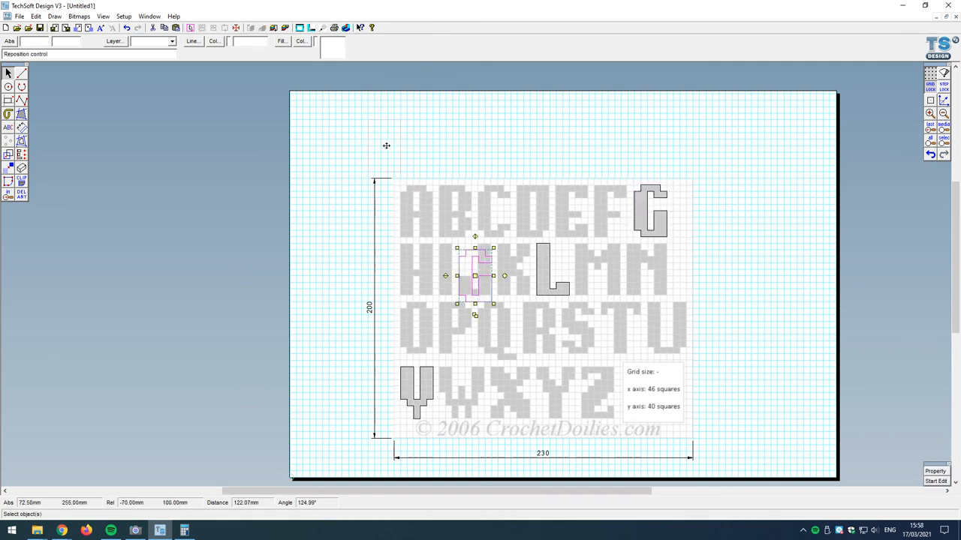
pyautogui.moveTo(474, 275); pyautogui.dragTo(553, 270)
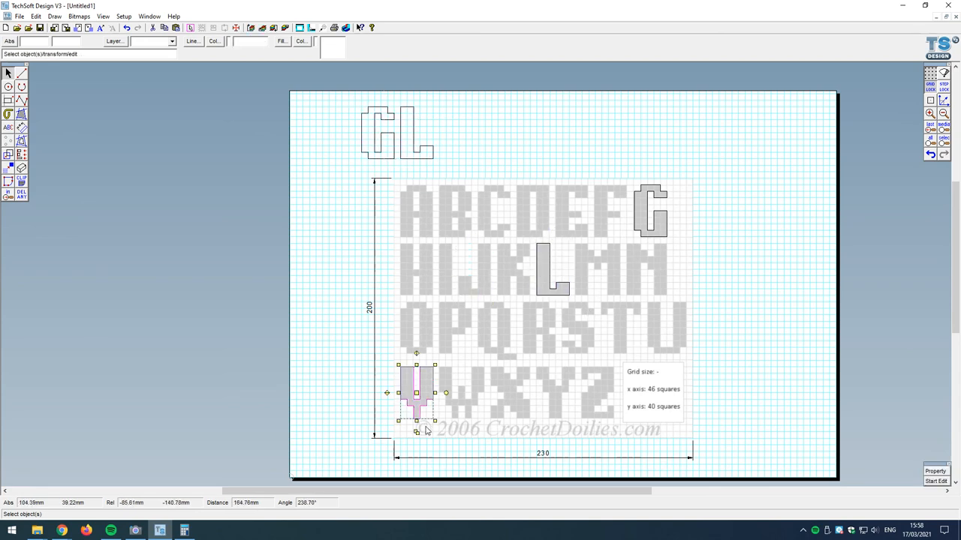
# Move a copy of the V up and place it right of the L.
pyautogui.moveTo(417, 394); pyautogui.dragTo(474, 275)
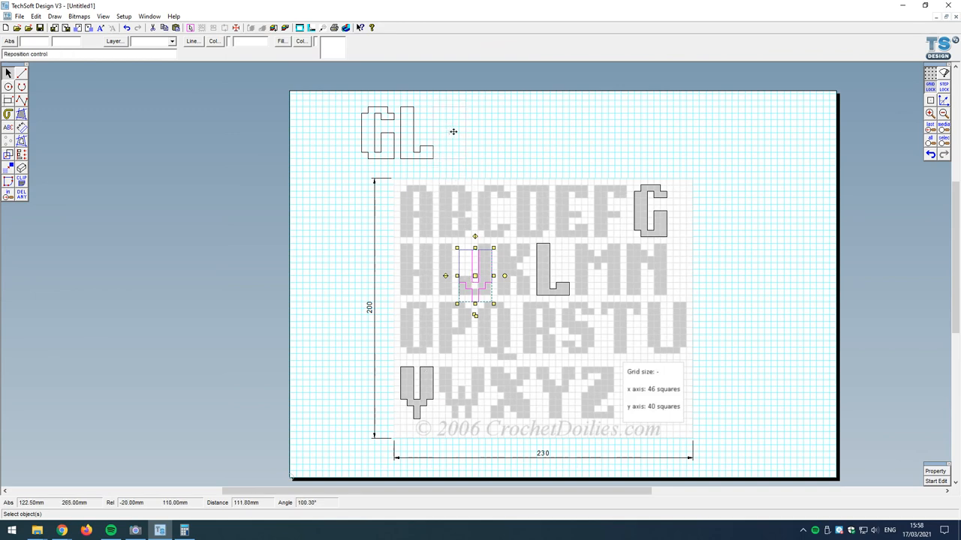
pyautogui.moveTo(474, 276); pyautogui.dragTo(454, 133)
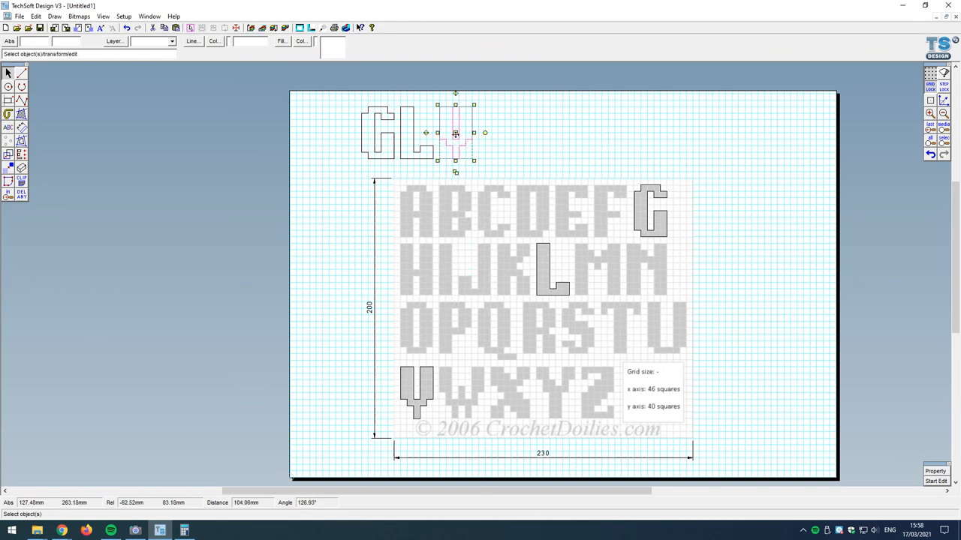
pyautogui.click(460, 156)
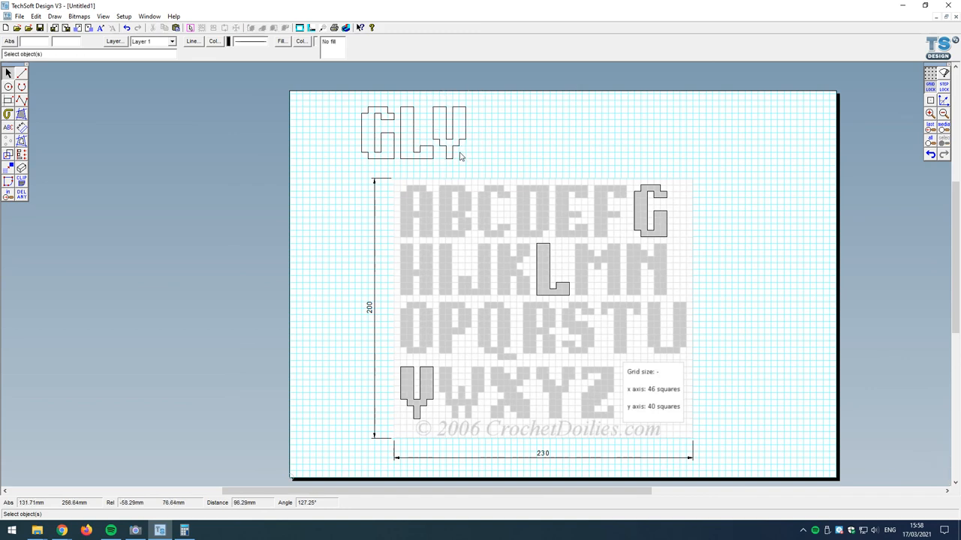
pyautogui.moveTo(396, 110)
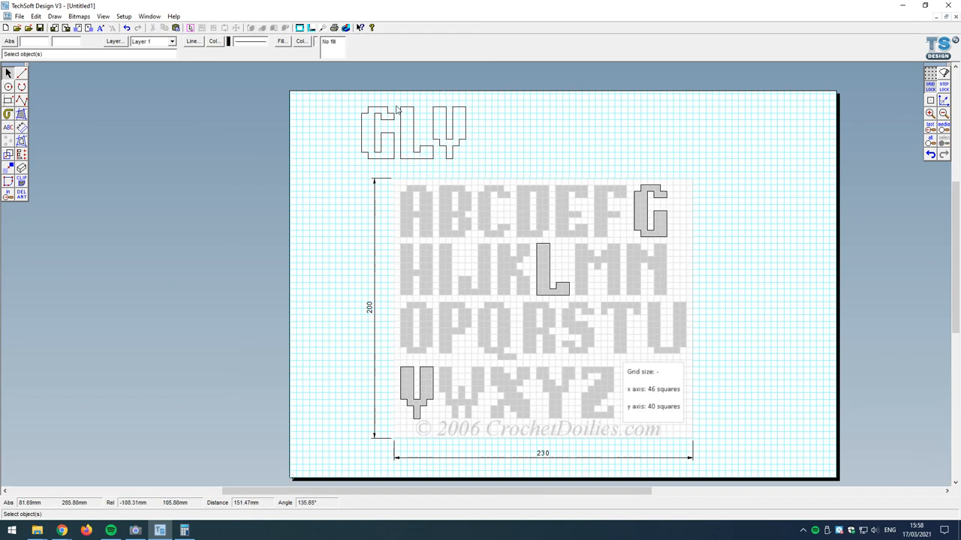
pyautogui.moveTo(380, 154)
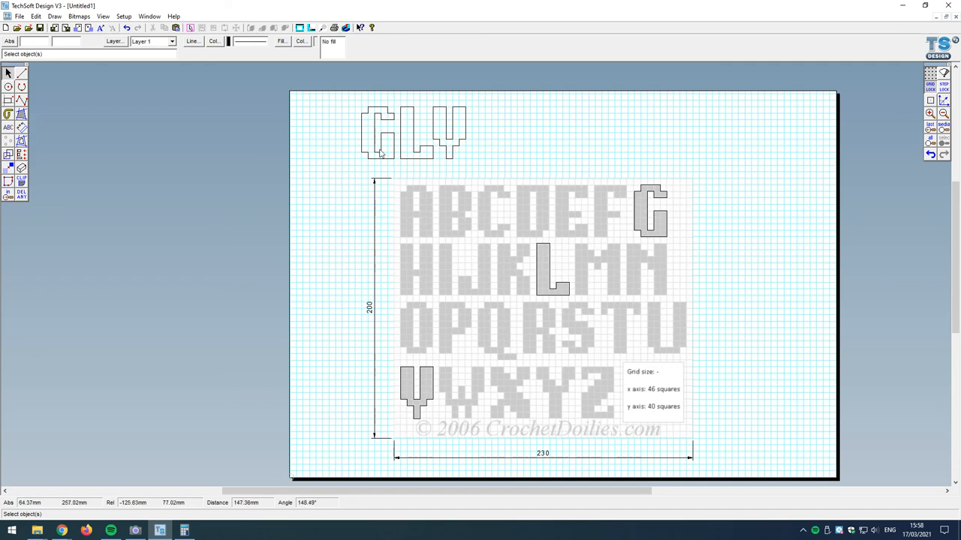
pyautogui.moveTo(816, 238)
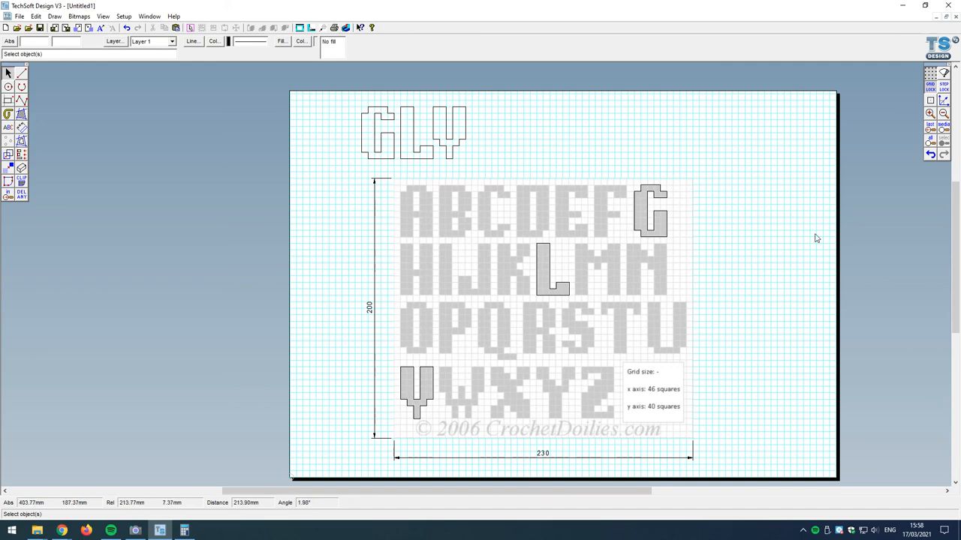
pyautogui.moveTo(776, 355)
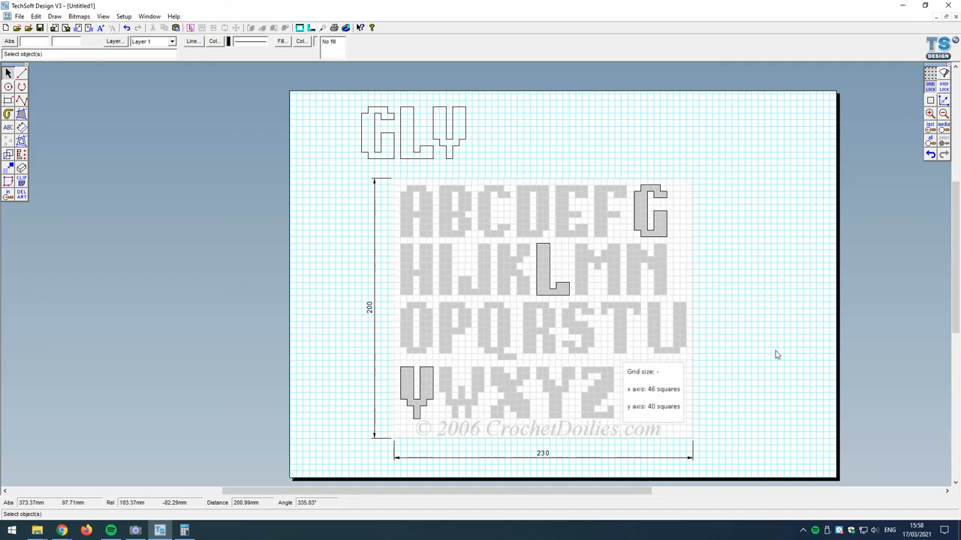
pyautogui.moveTo(774, 361)
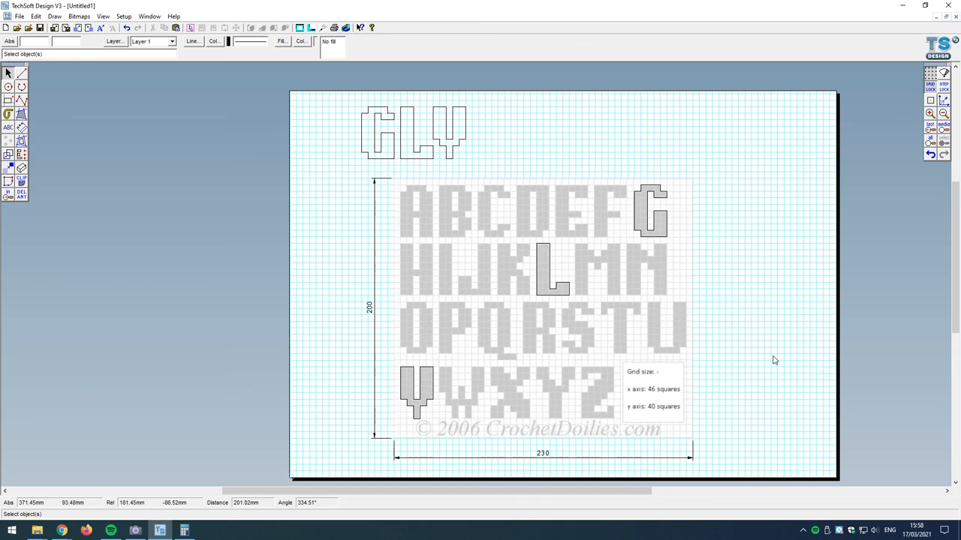
pyautogui.moveTo(648, 318)
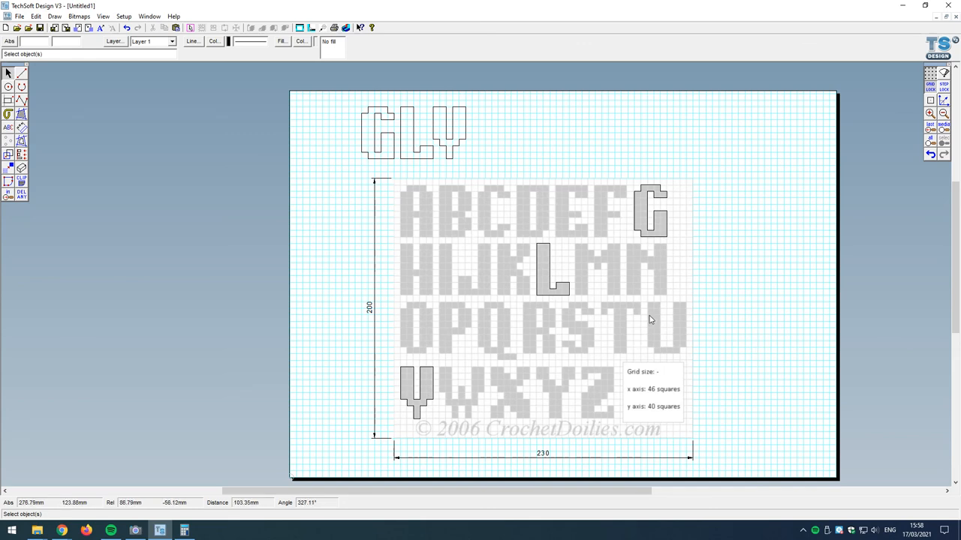
pyautogui.moveTo(758, 210)
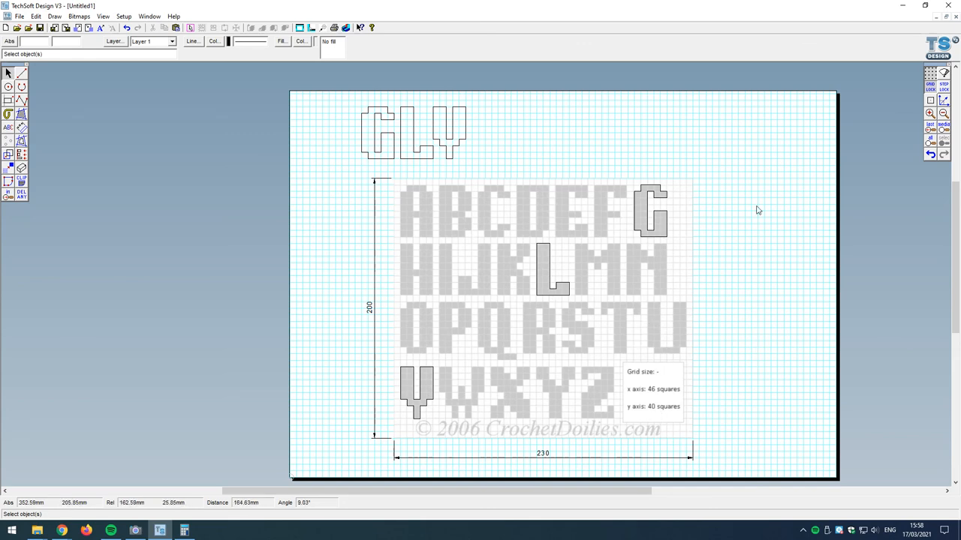
pyautogui.moveTo(599, 231)
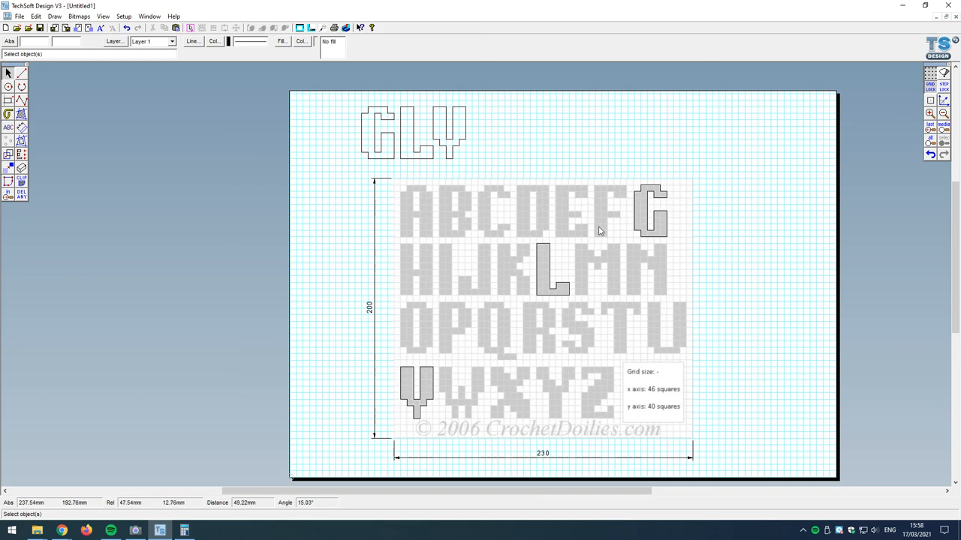
pyautogui.moveTo(538, 274)
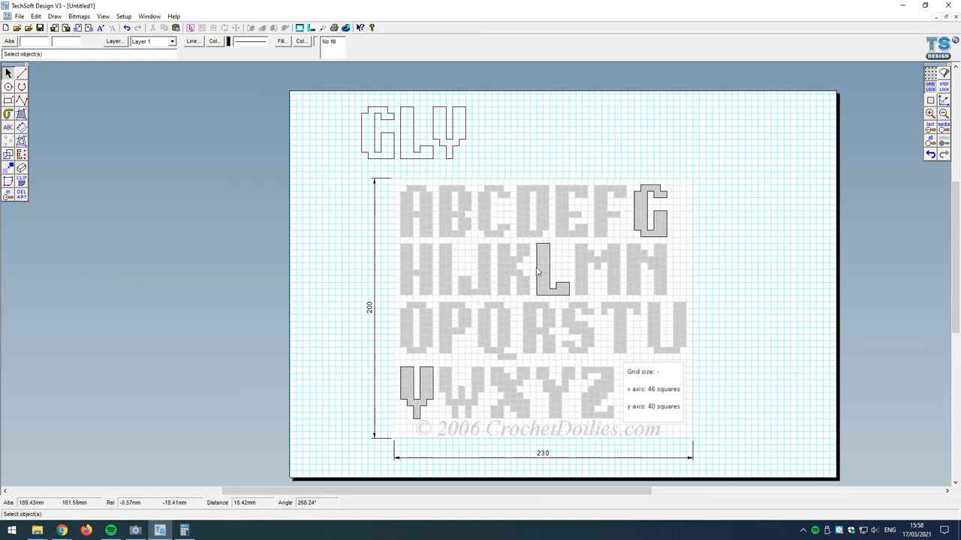